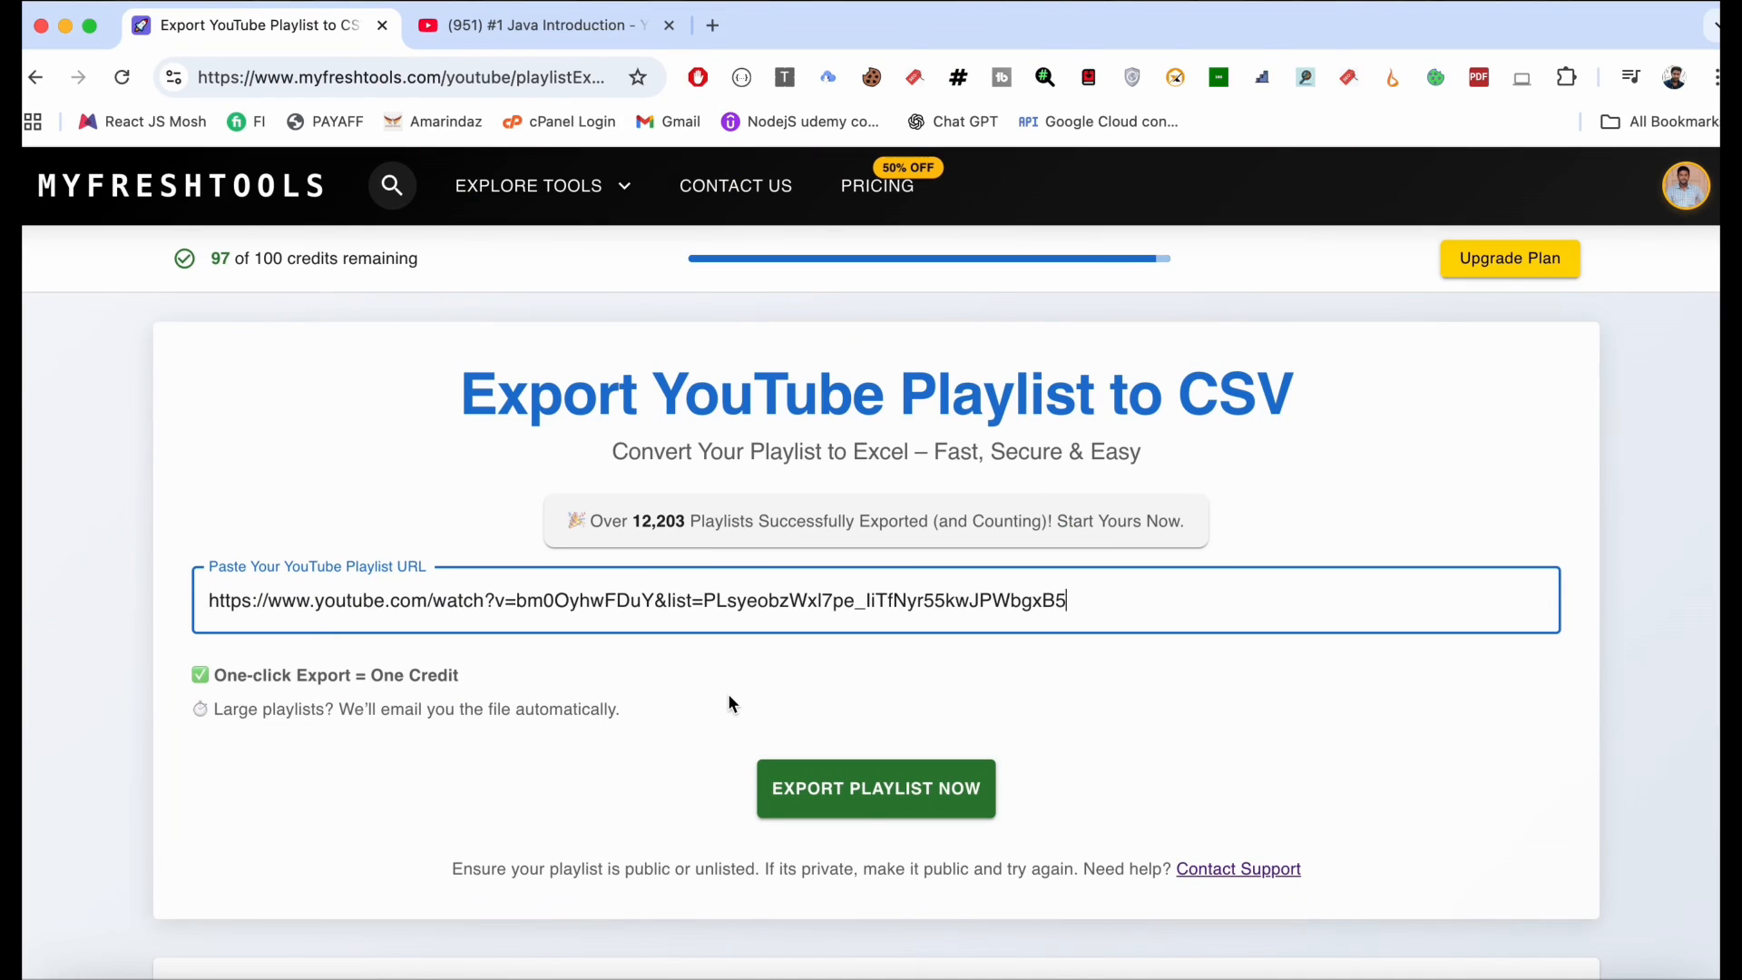
# Step: Run Export Playlist Now on the pasted YouTube playlist link to produce a CSV
pyautogui.click(876, 788)
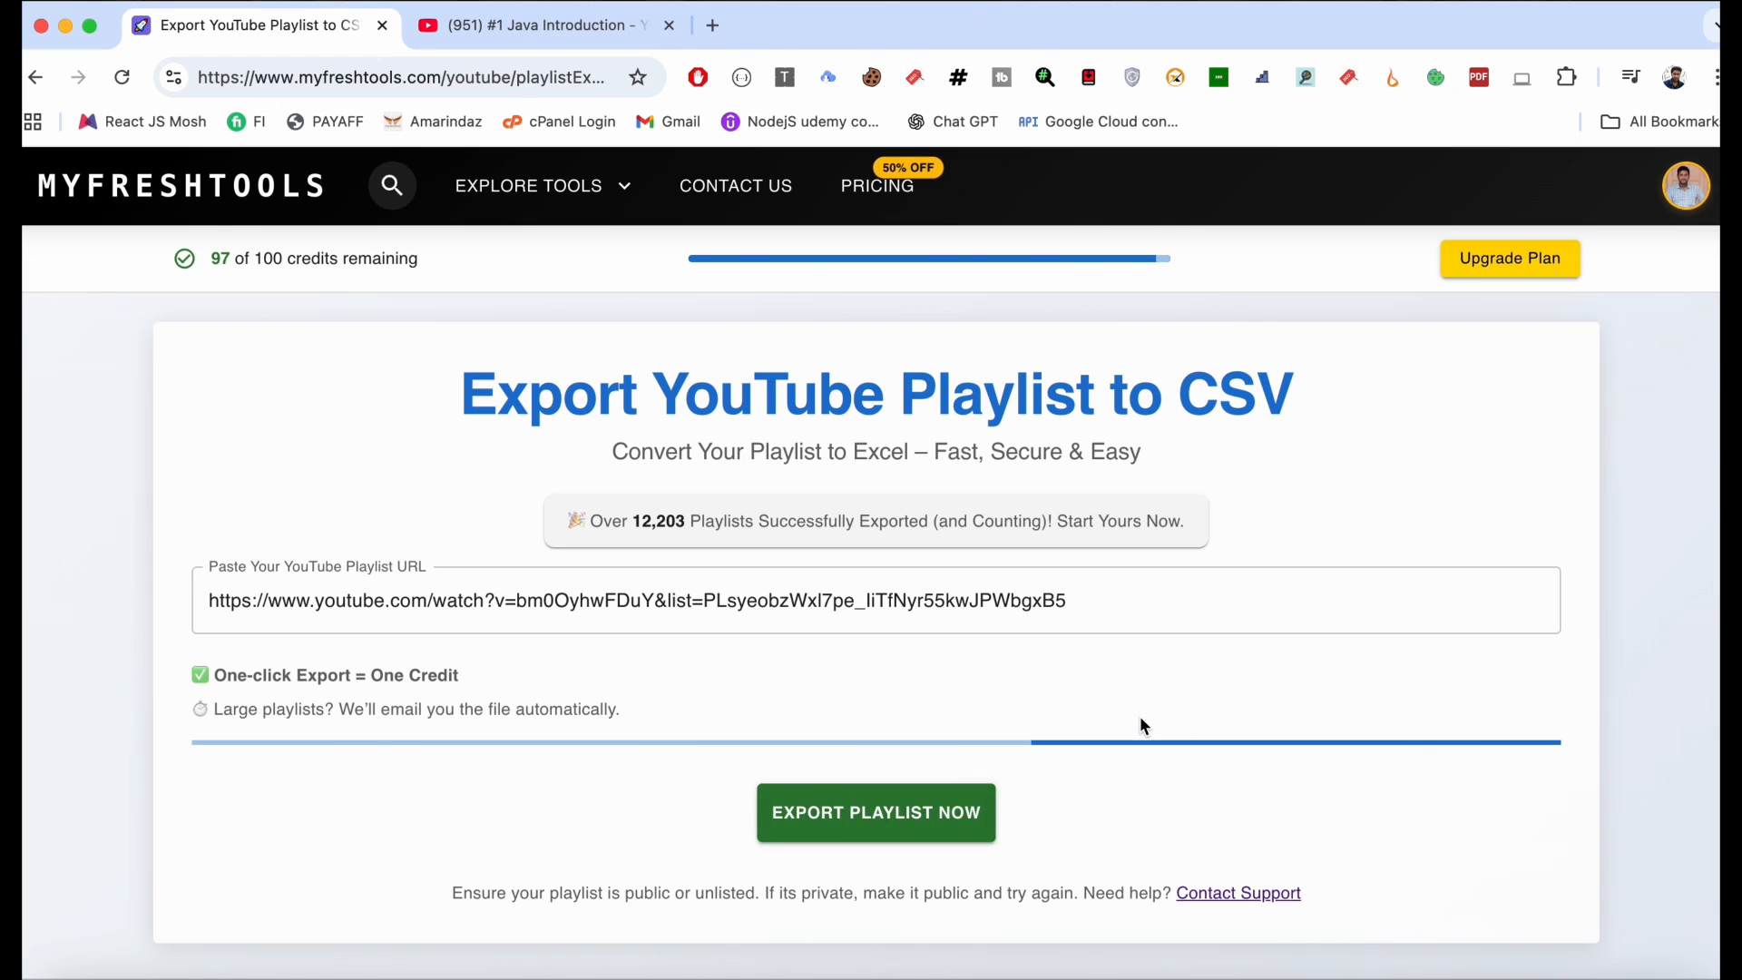
pyautogui.click(876, 812)
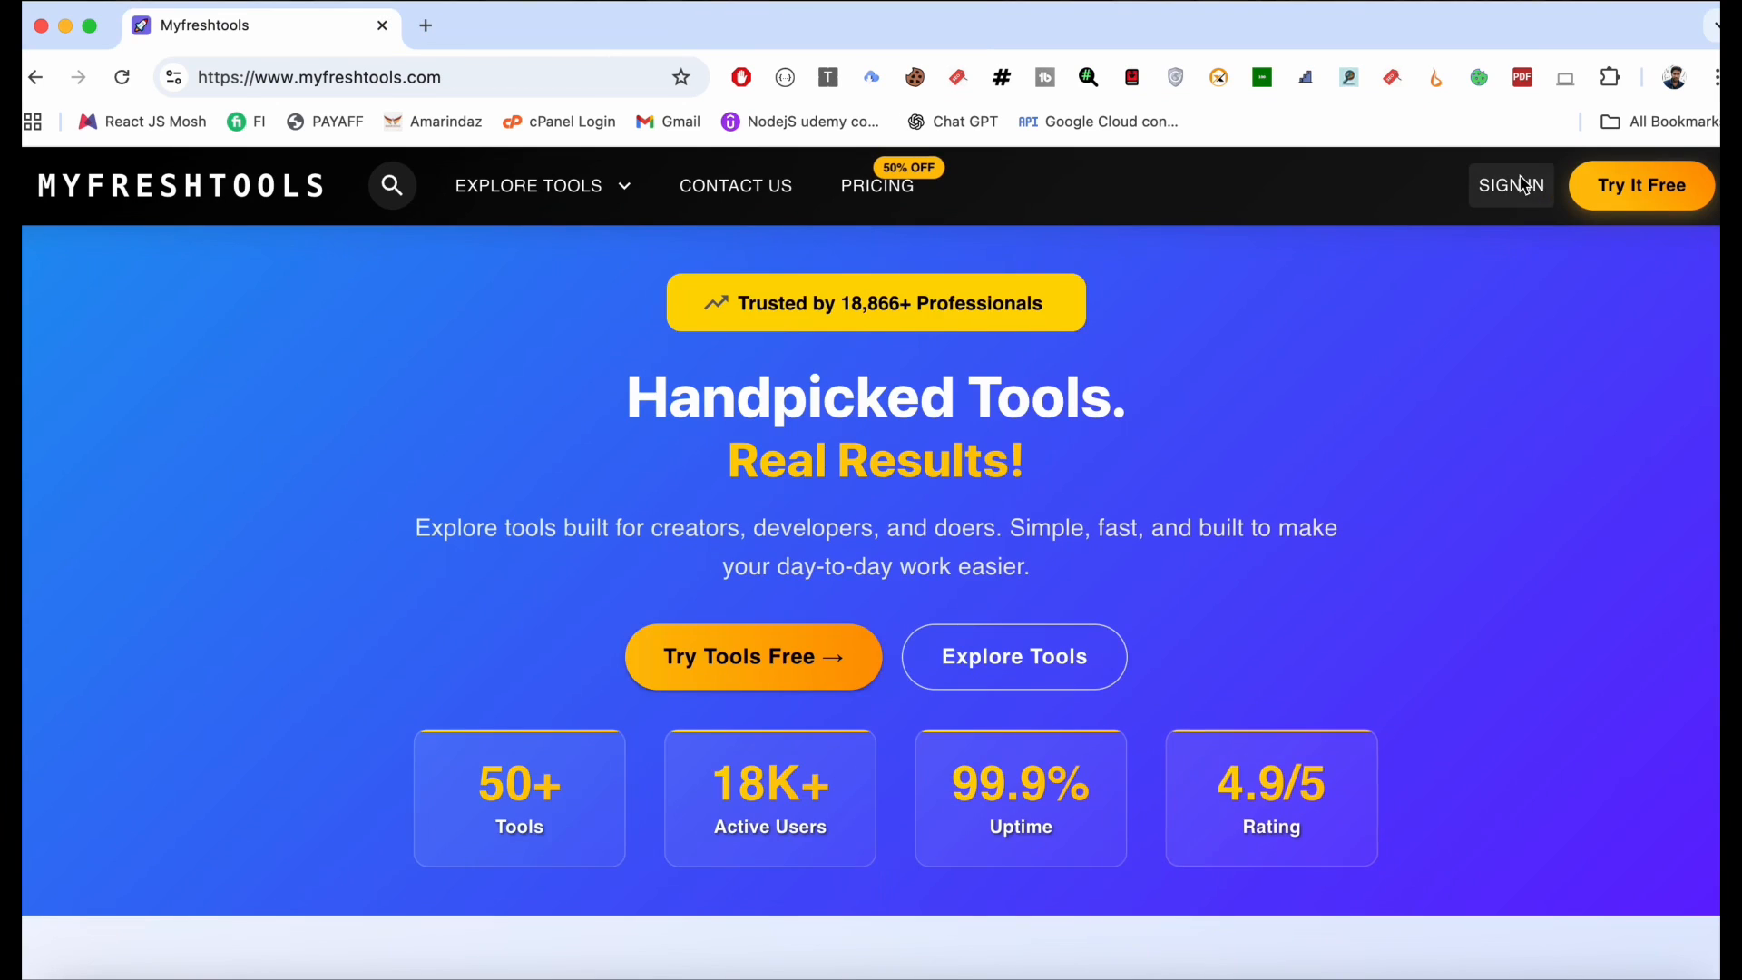
# Step: Sign in to MyFreshTools using Login with Google
pyautogui.click(1509, 186)
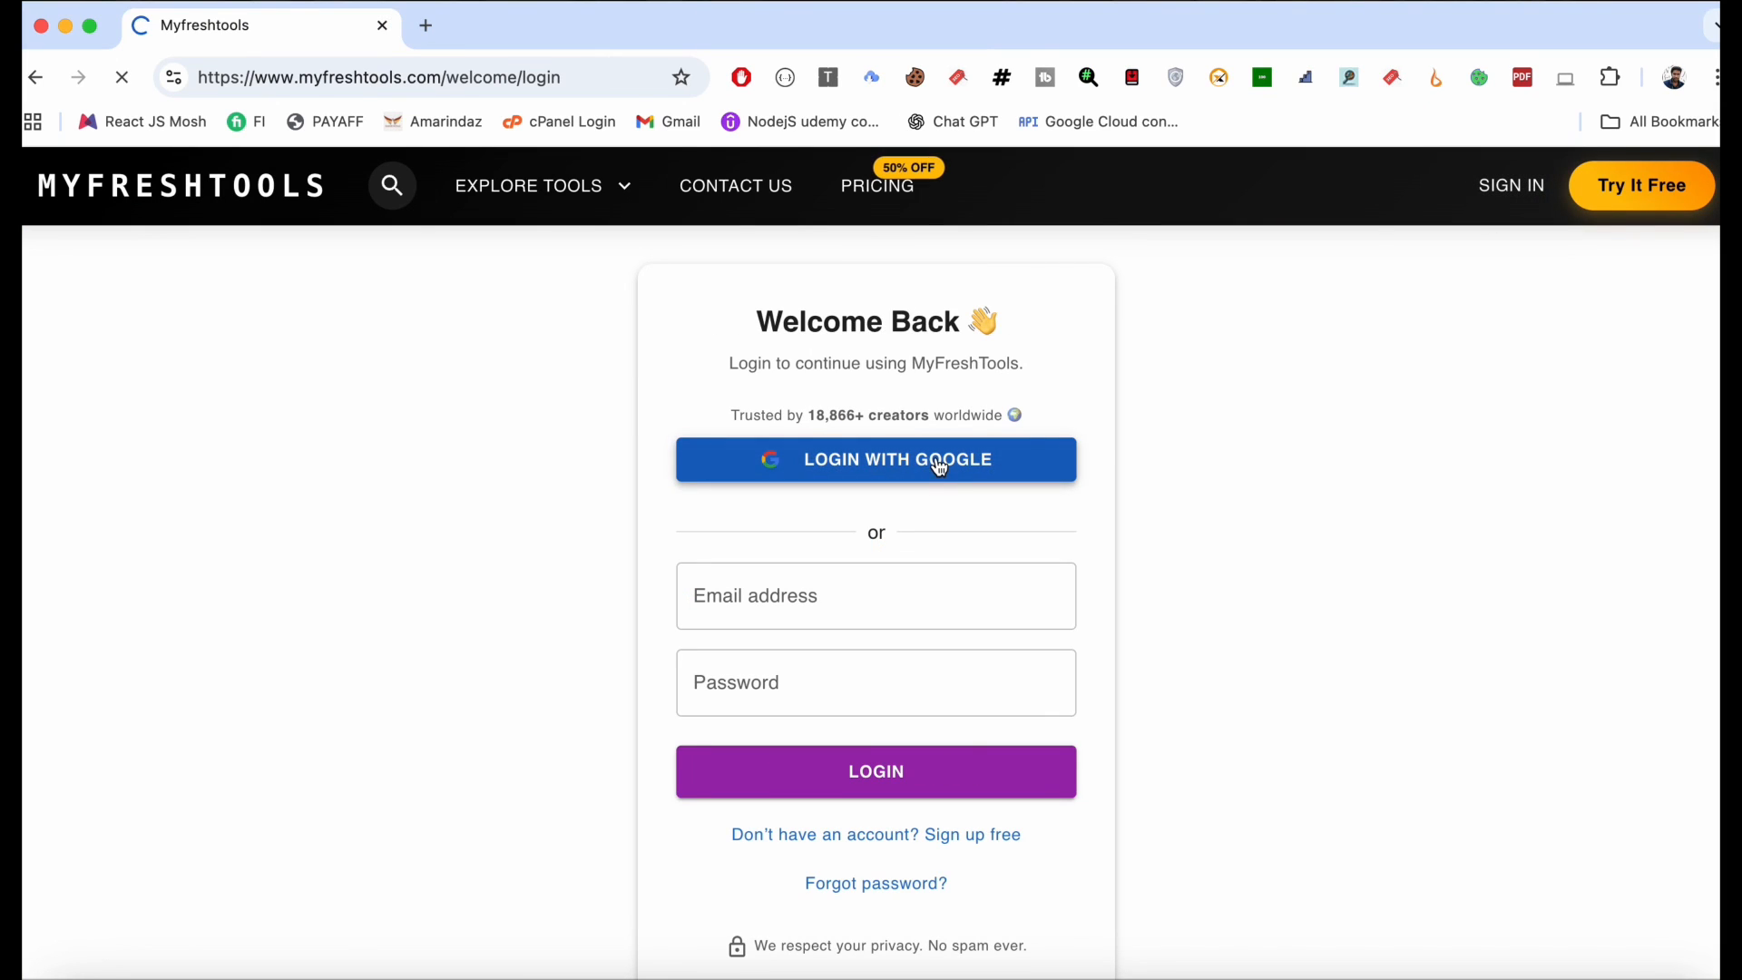
pyautogui.click(876, 460)
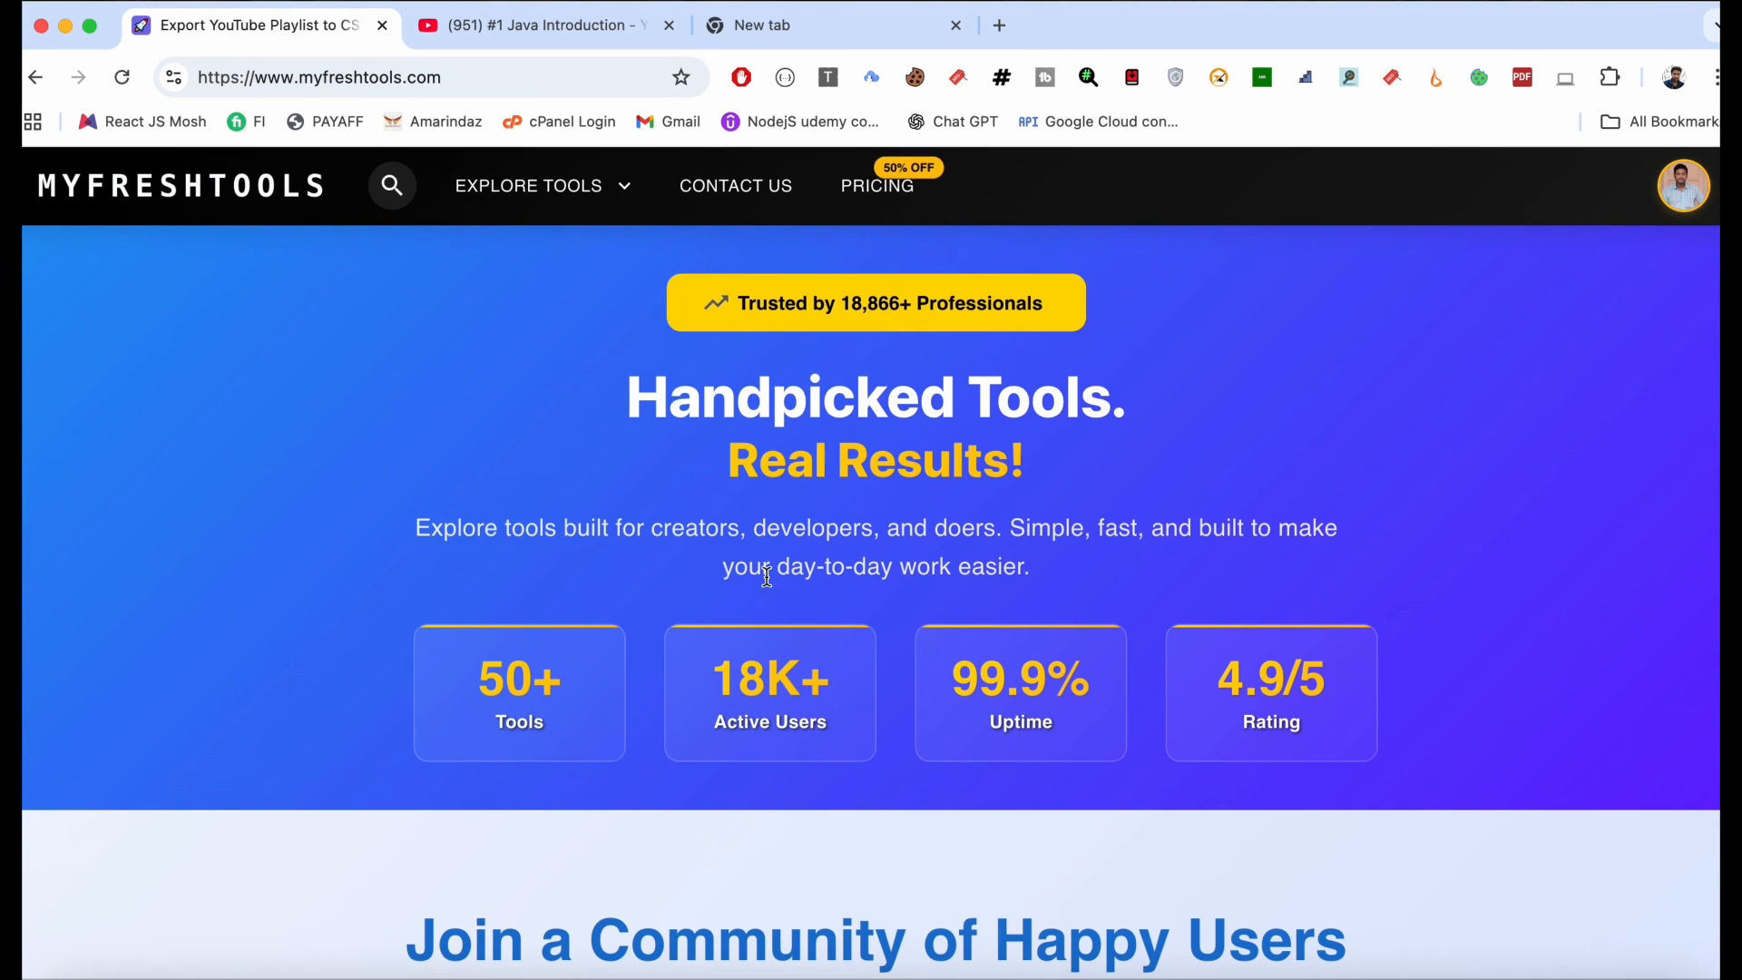
# Step: Scroll to YouTube Tools and launch the YouTubePlaylist Exporter card
pyautogui.scroll(-3)
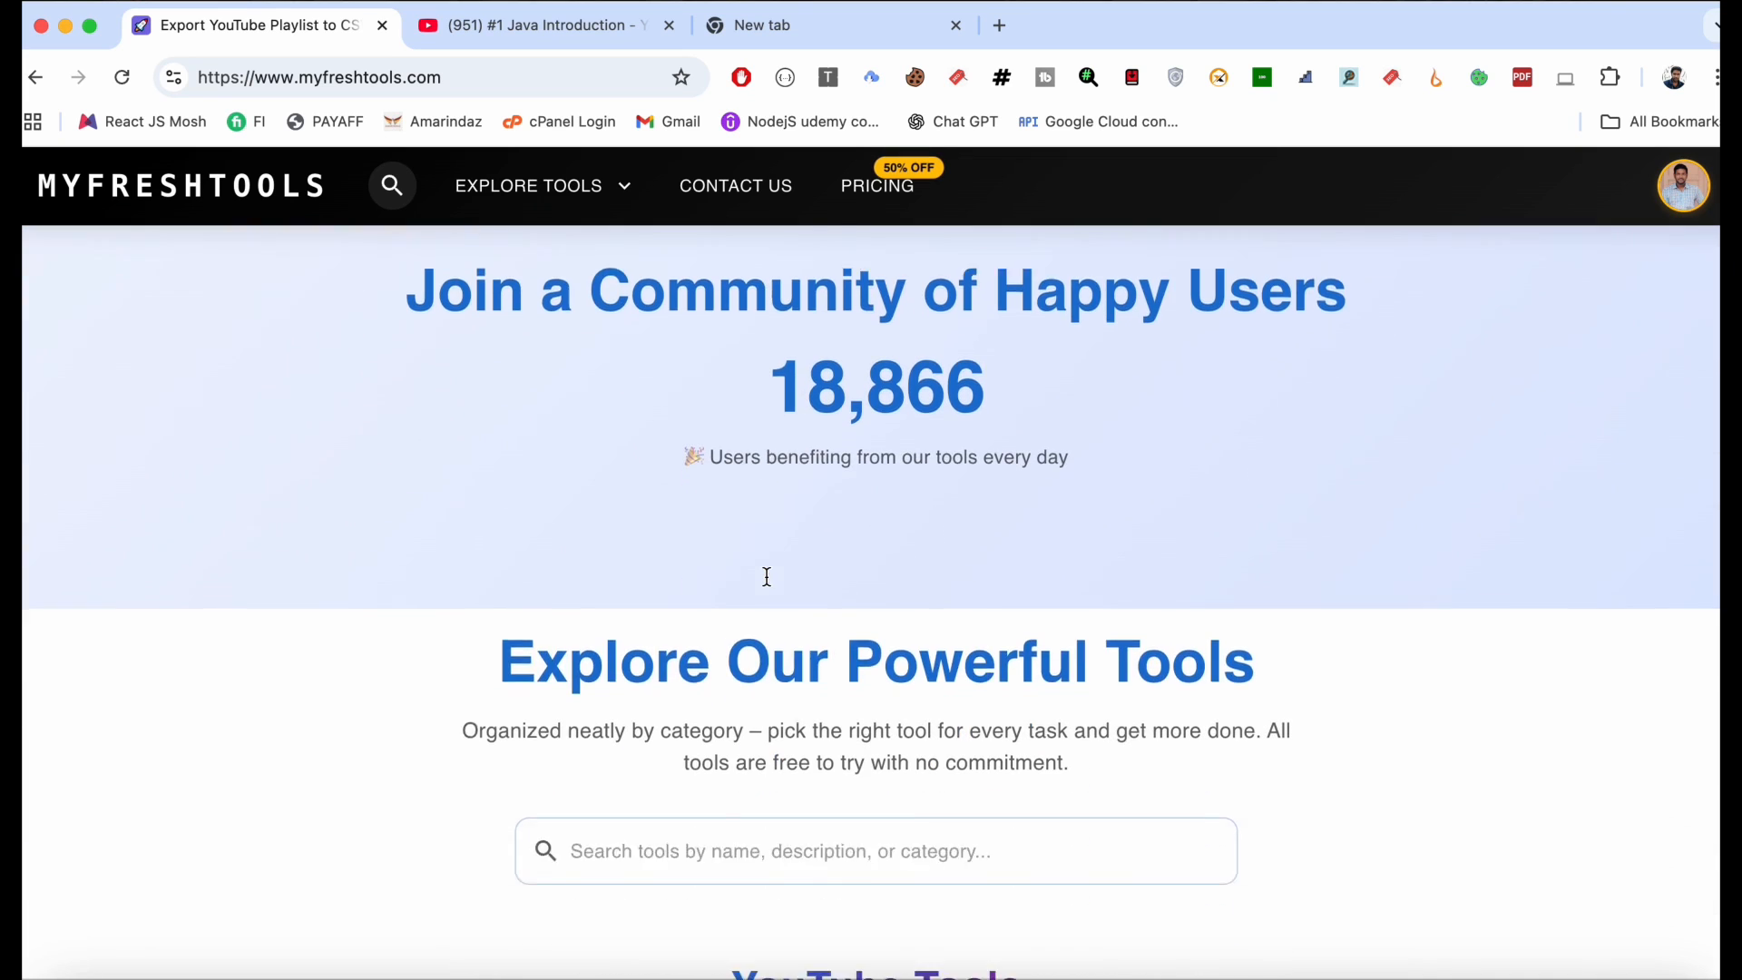
pyautogui.scroll(-3)
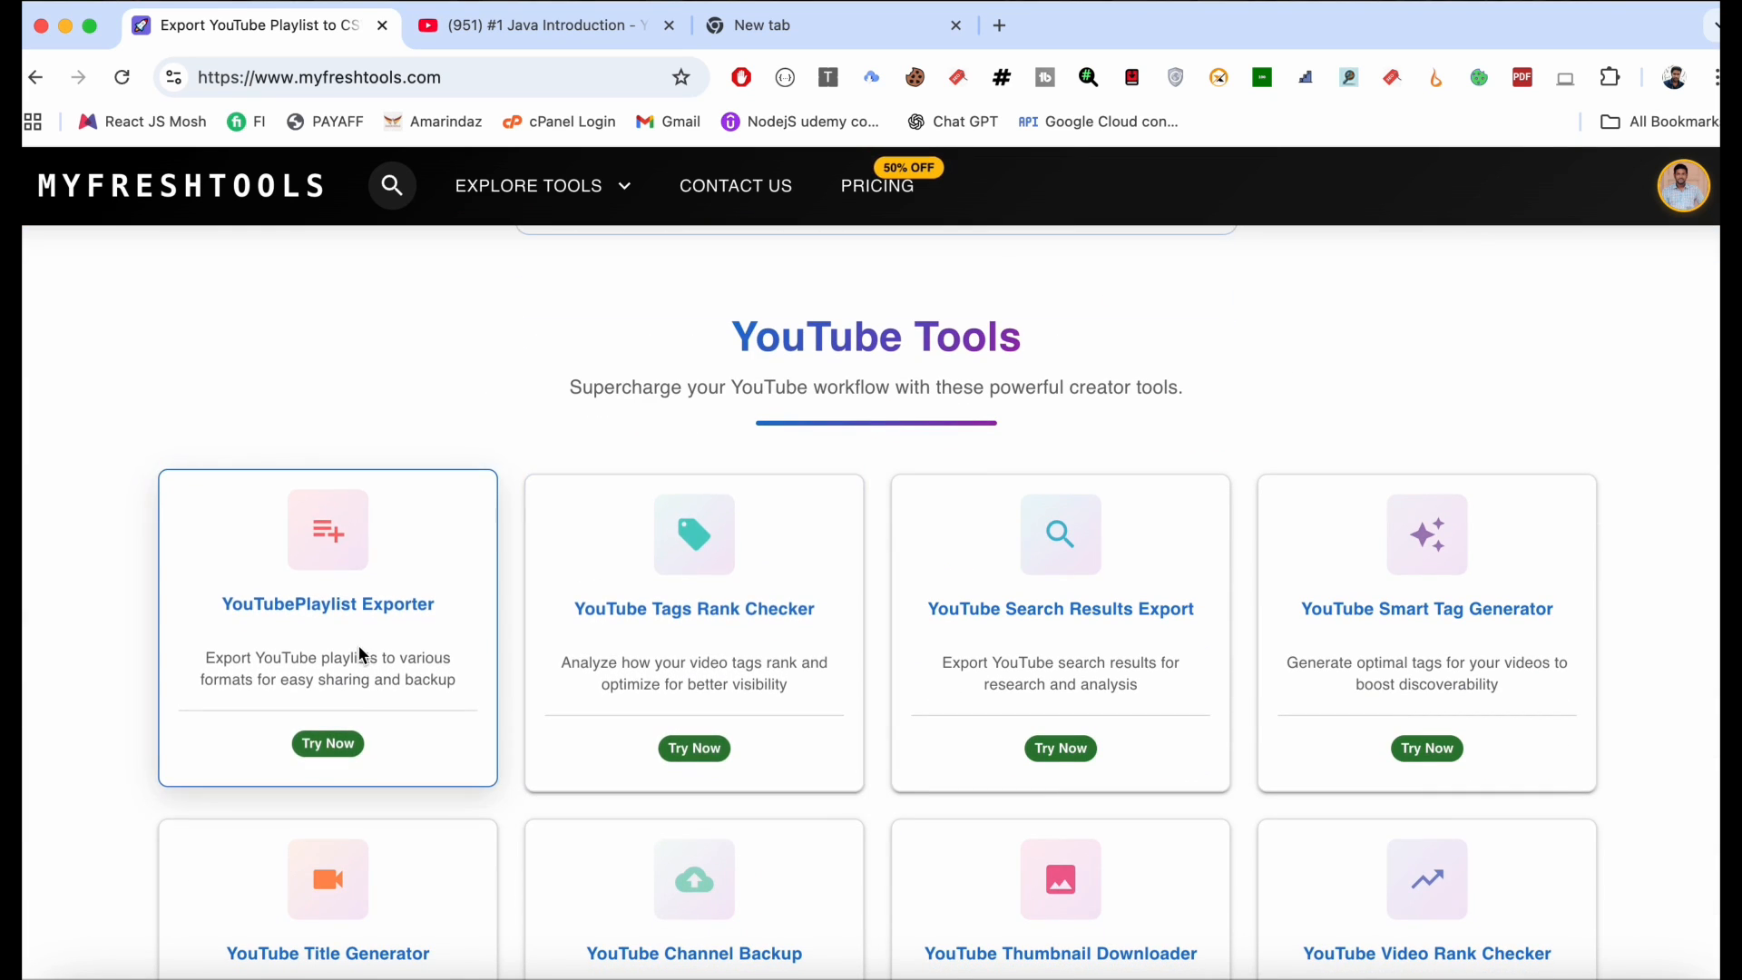
pyautogui.scroll(-3)
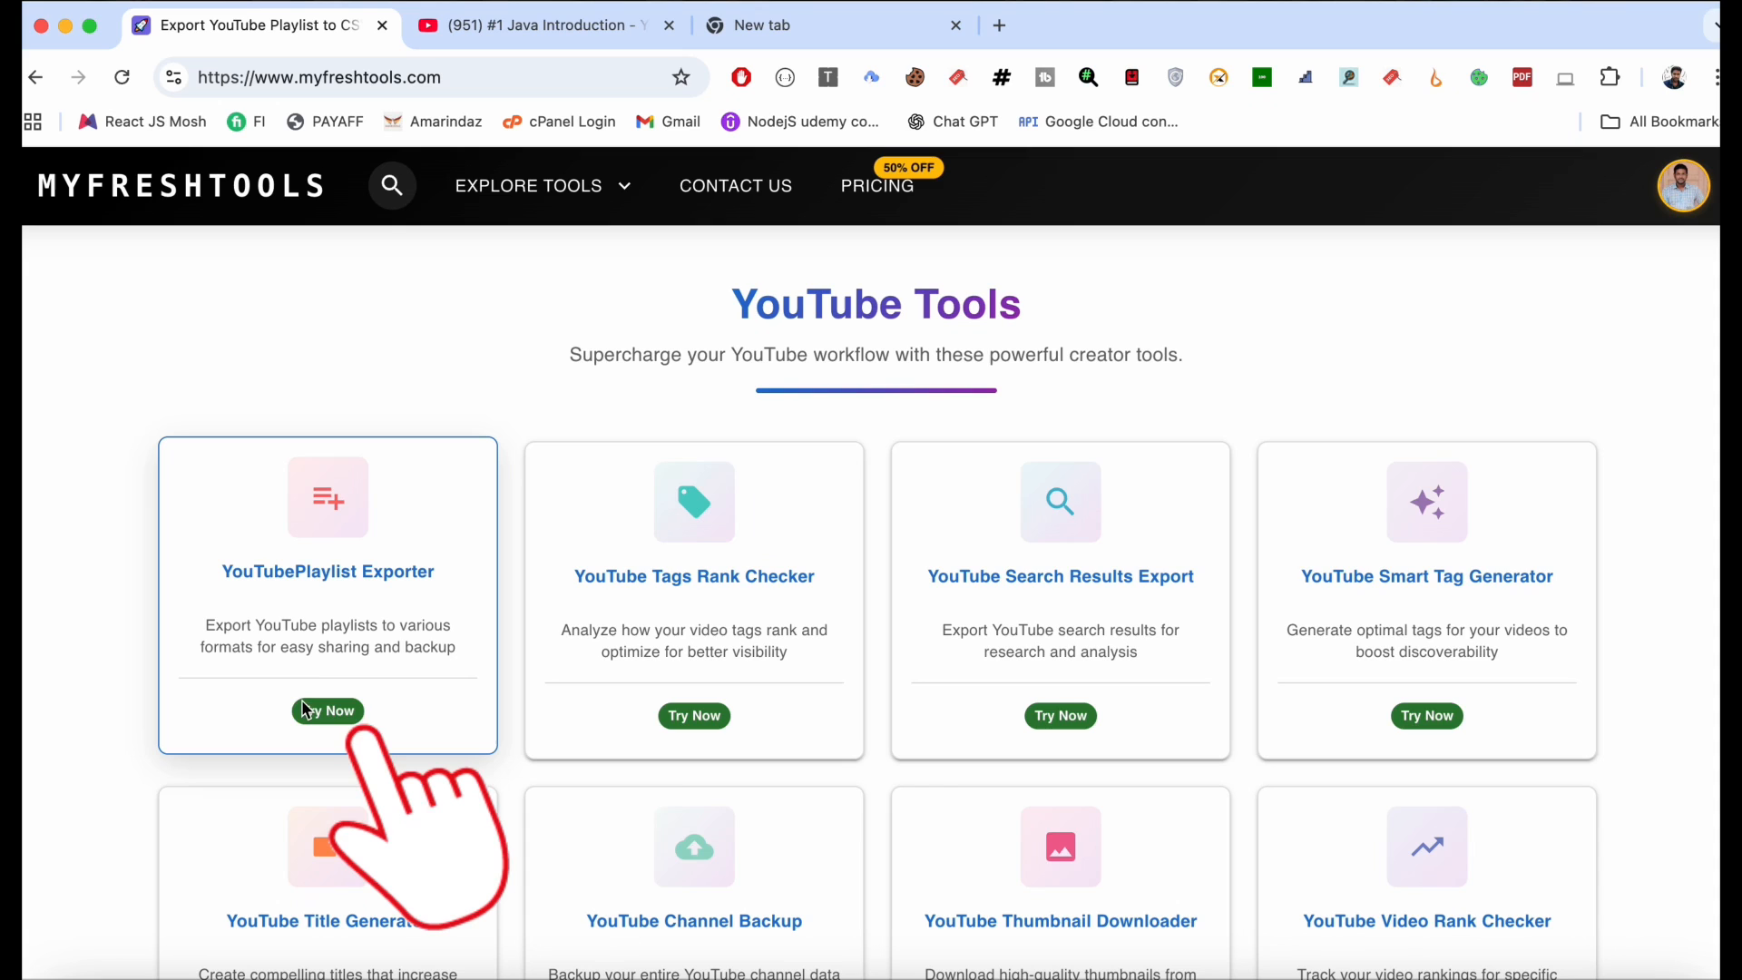
pyautogui.click(327, 712)
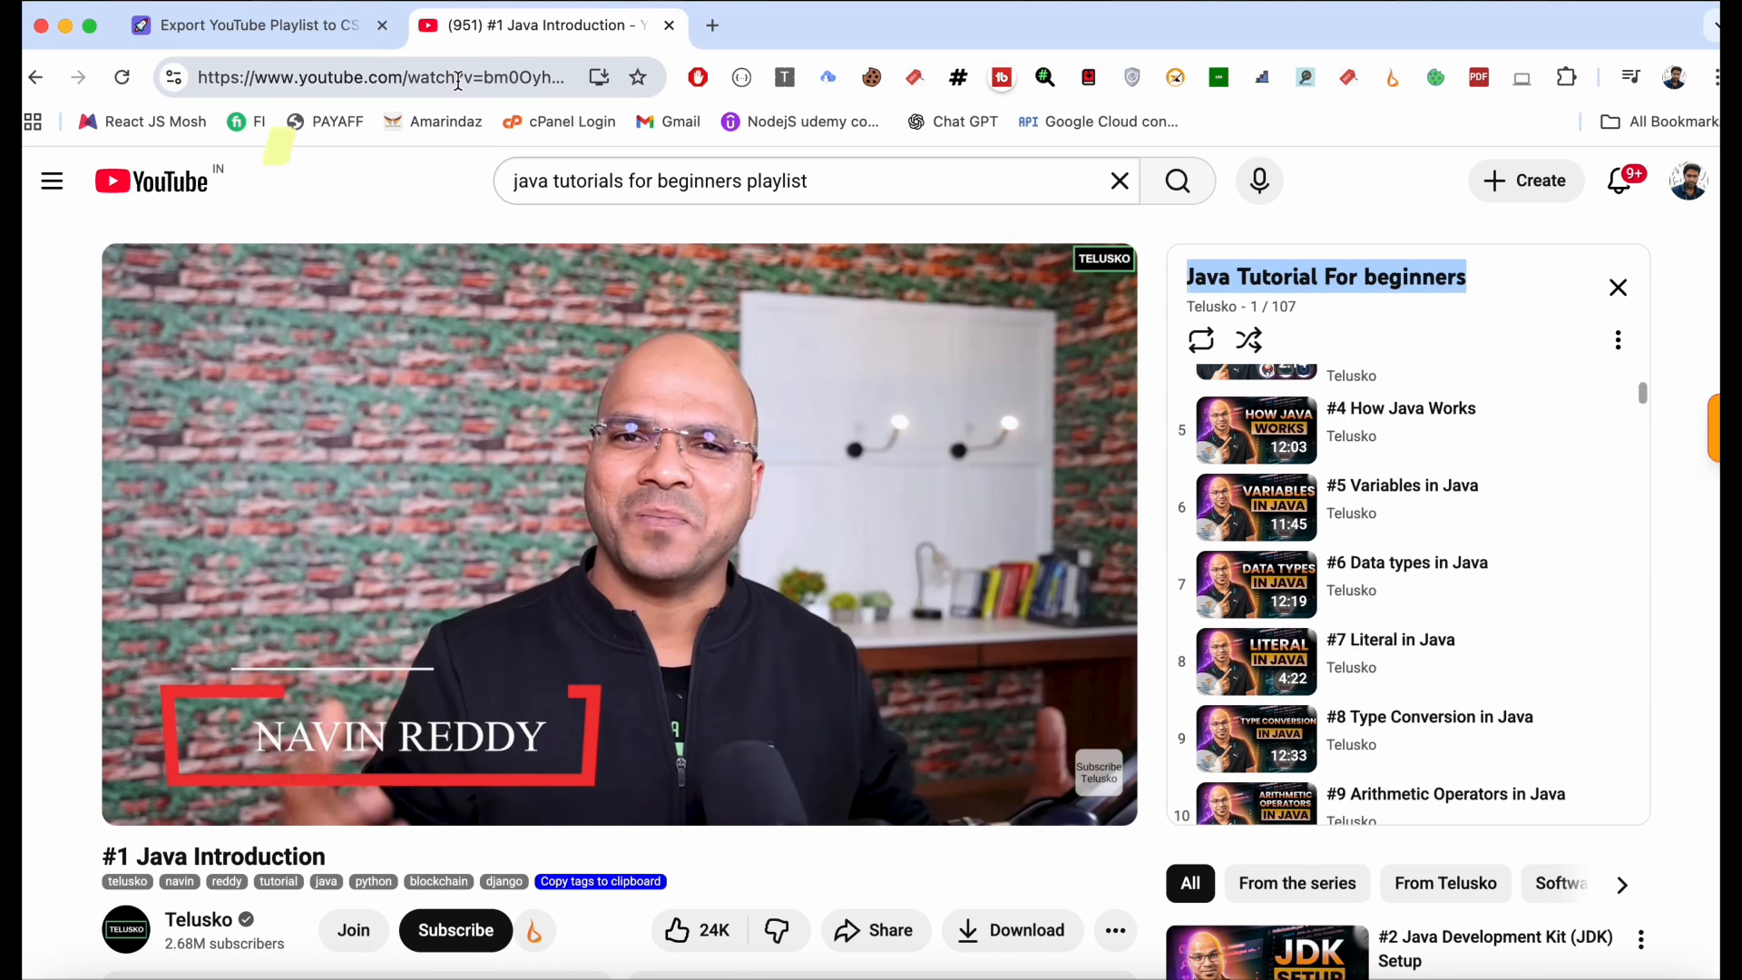
# Step: Paste the Java playlist link (list=PLsyeobzWxl7pe_liTfNyr55kwJPWbgxB5) and export it to CSV
pyautogui.click(244, 24)
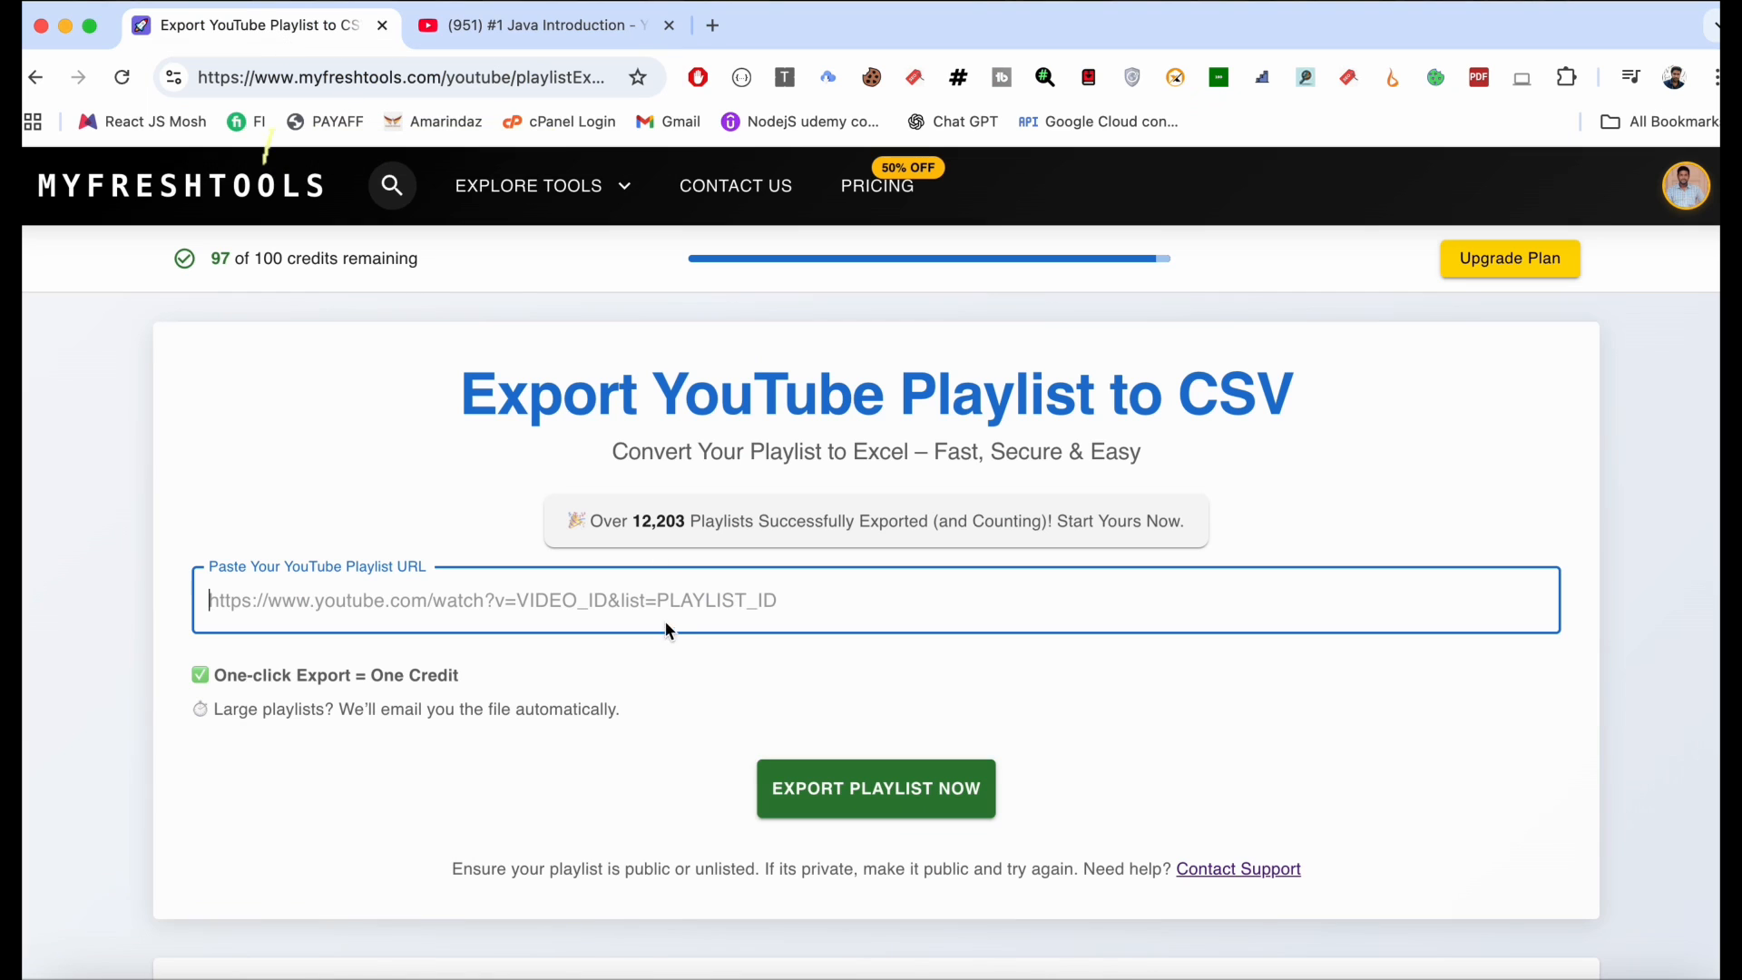
pyautogui.write('https://www.youtube.com/watch?v=bm0OyhwFDuY&list=PLsyeobzWxl7pe_liTfNyr55kwJPWbgxB5')
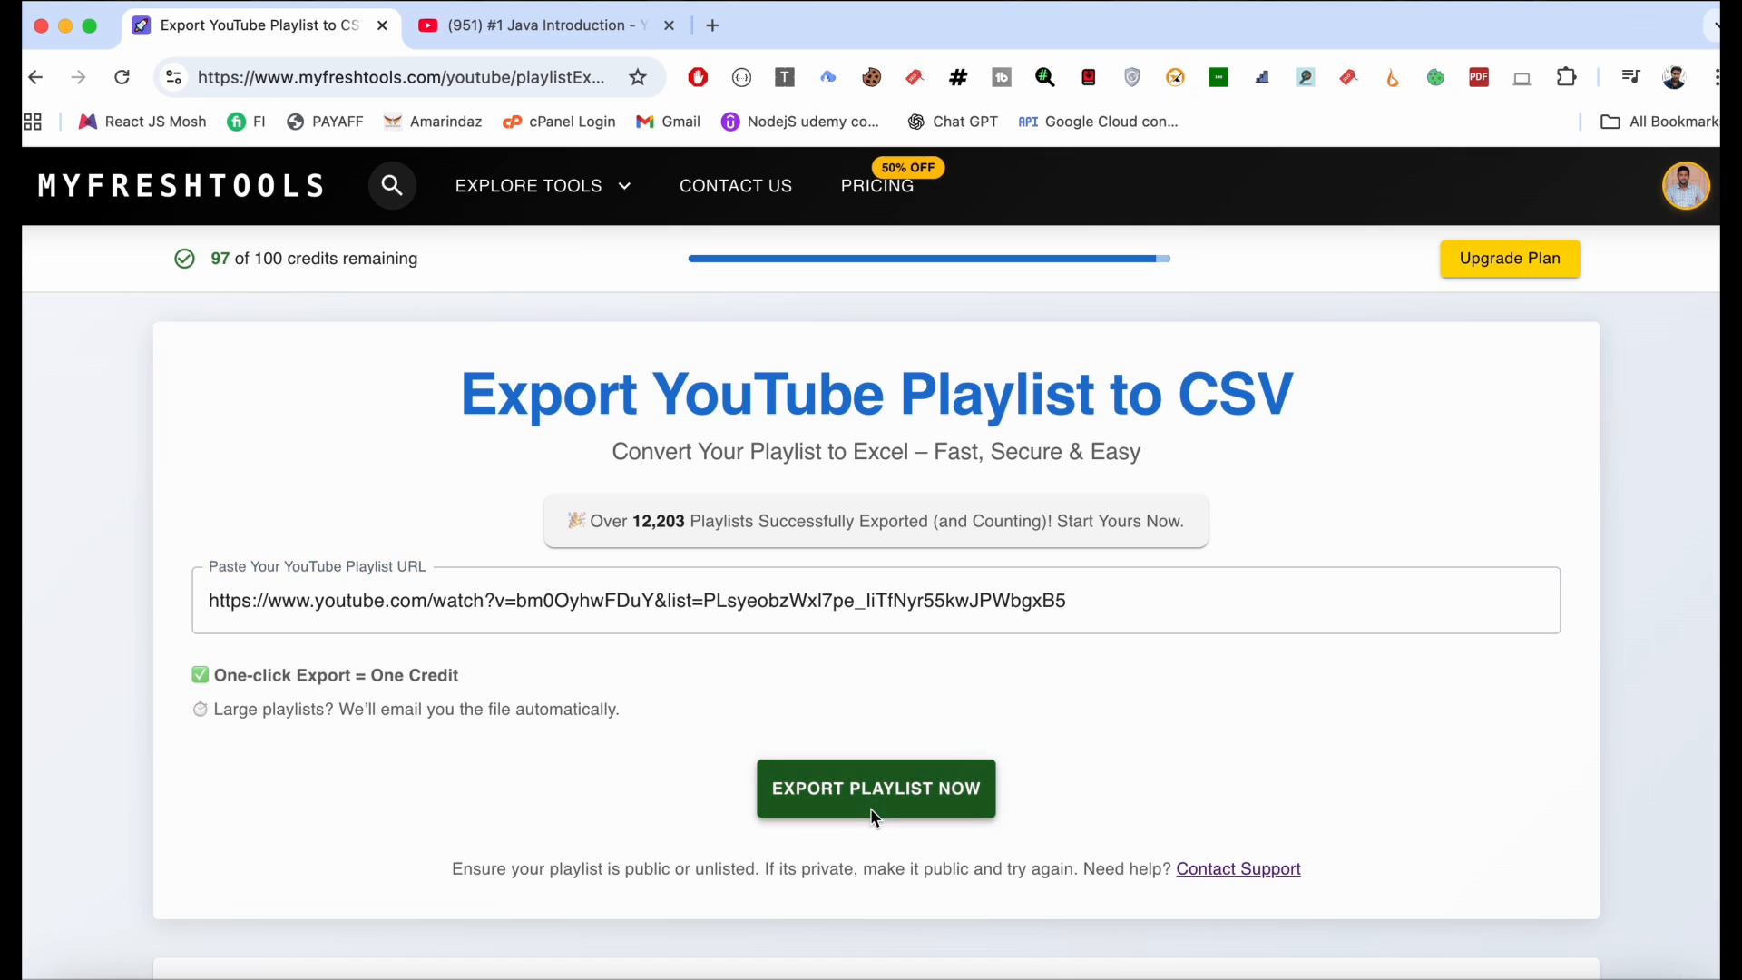
pyautogui.click(876, 788)
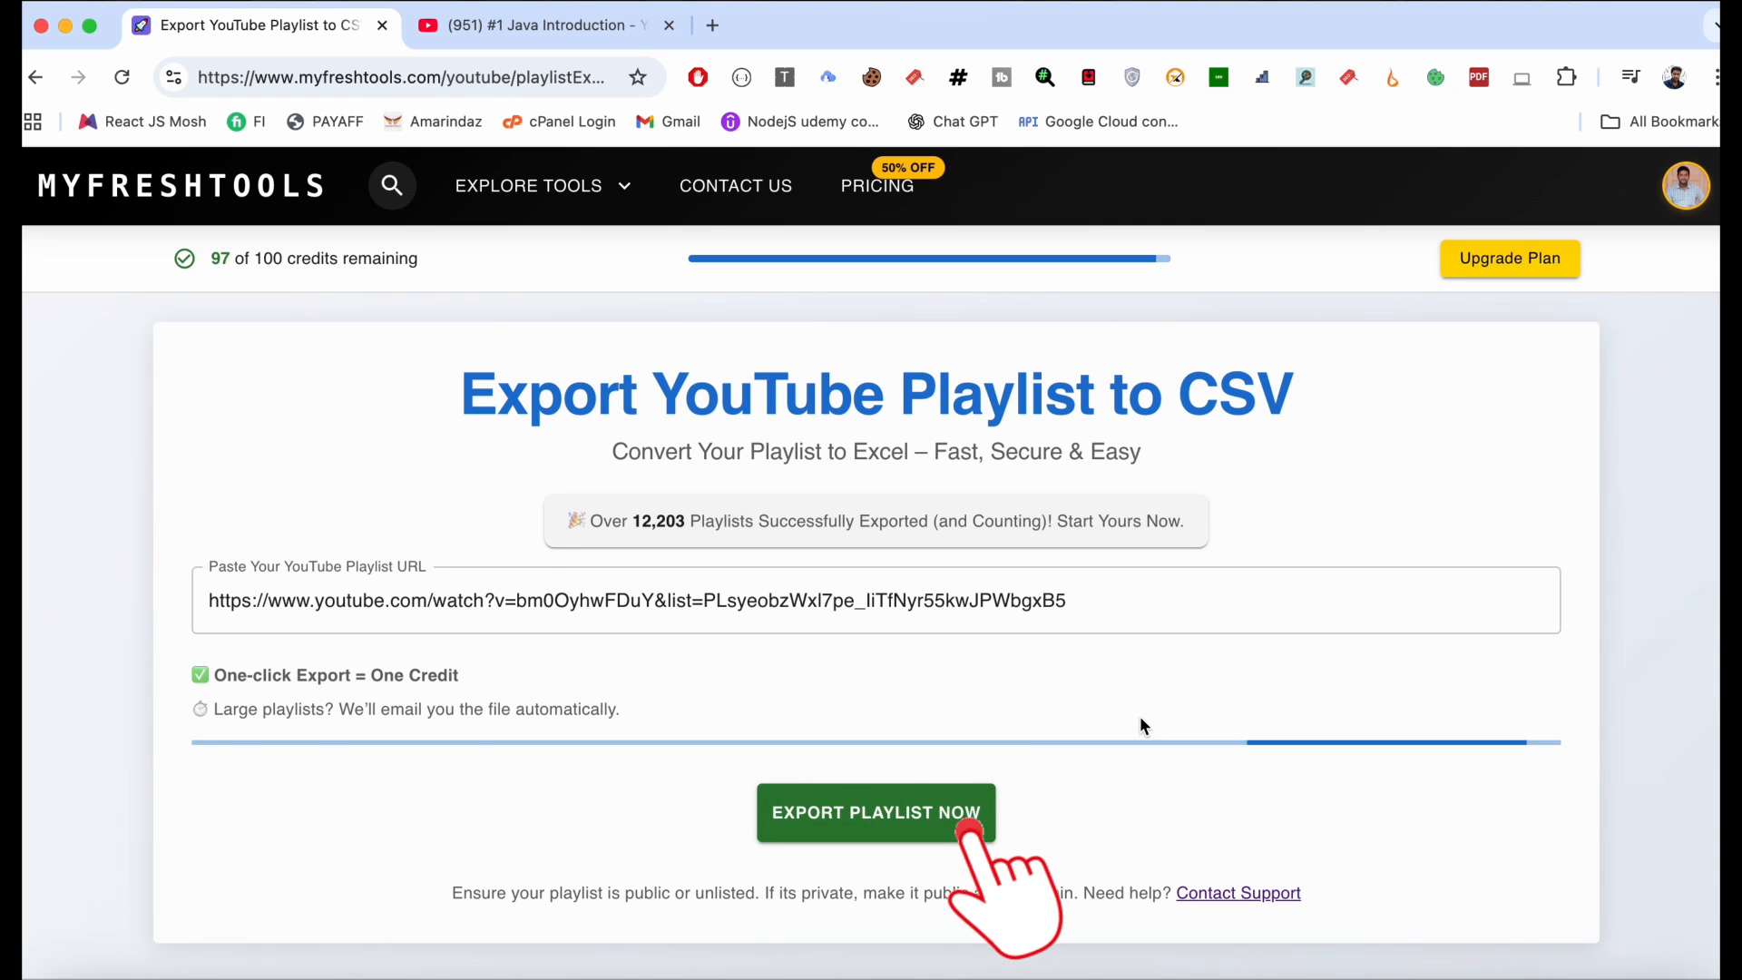
pyautogui.click(876, 812)
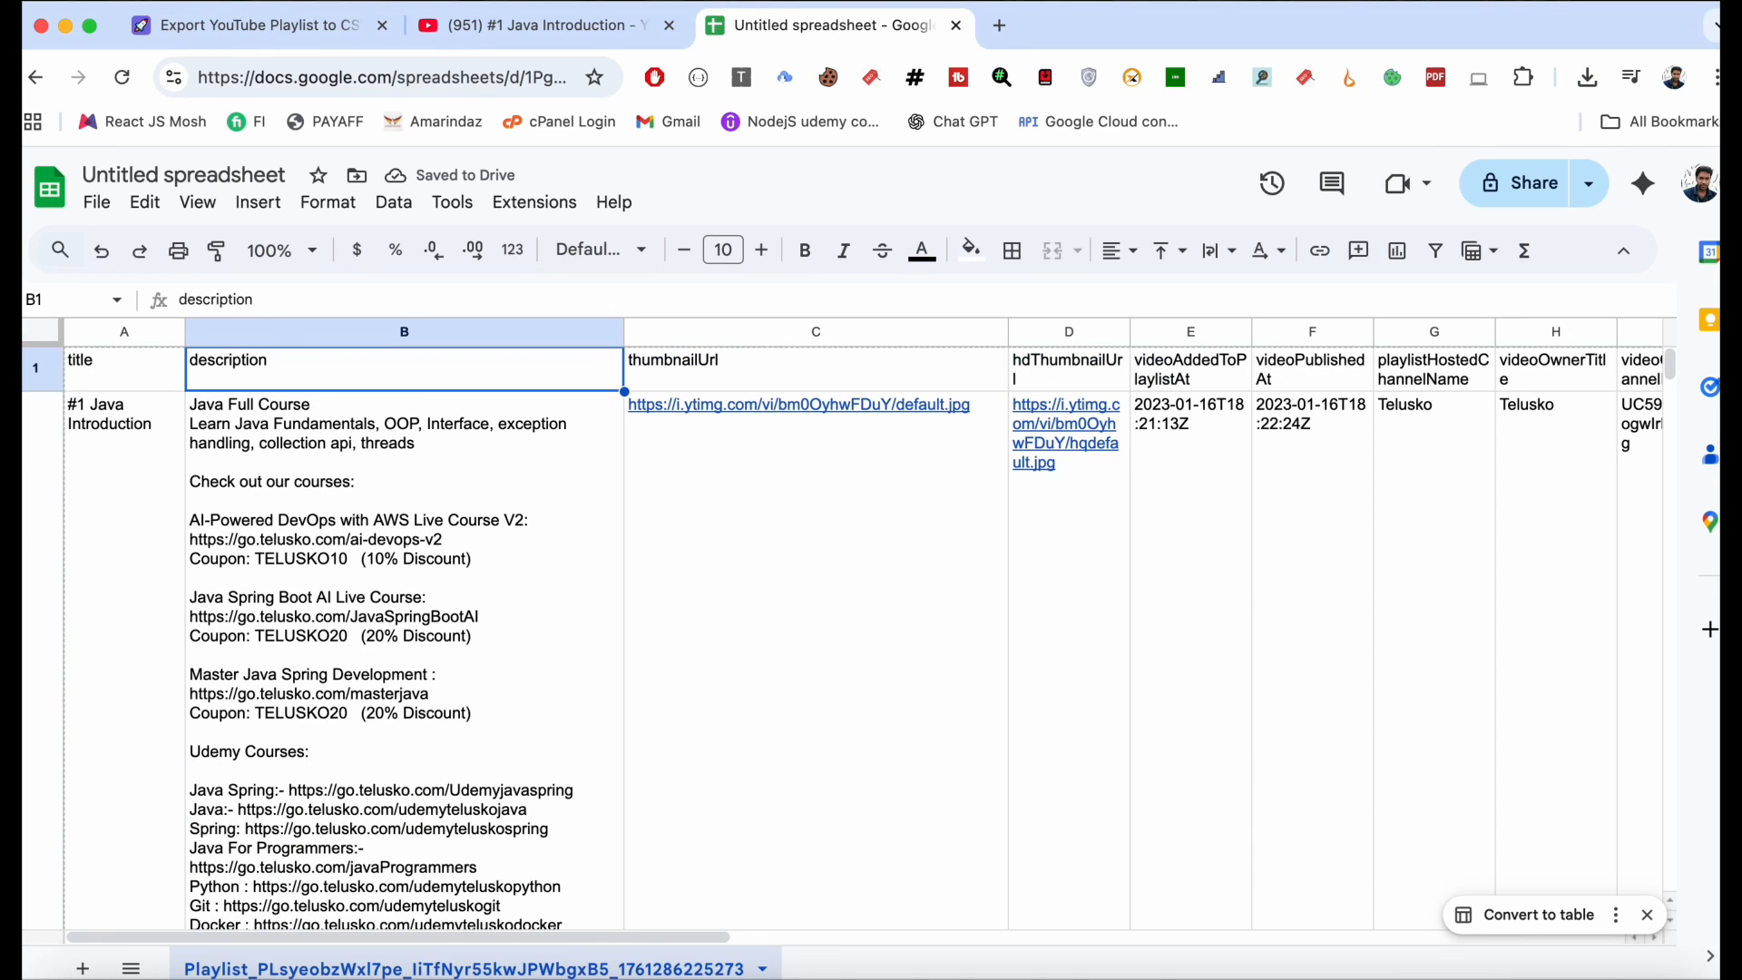
# Step: Review the sheet's columns from videoAddedToPlaylistAt rightward to the comment count in row 5
pyautogui.click(1189, 360)
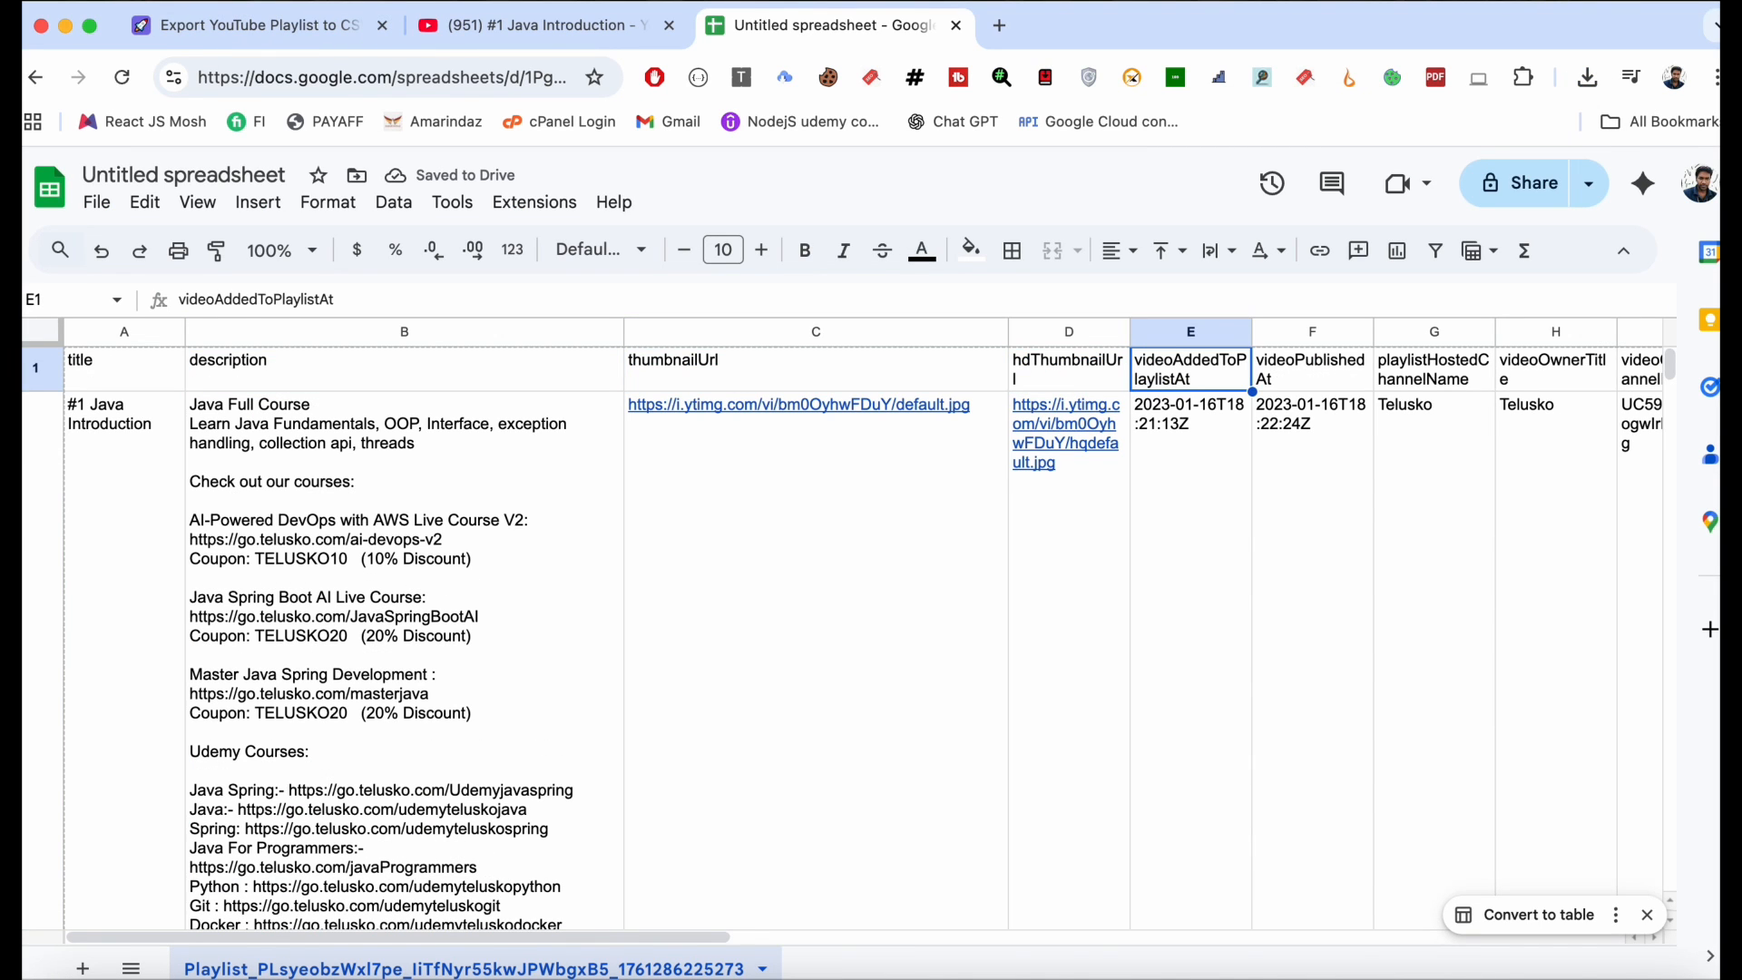
pyautogui.click(1554, 370)
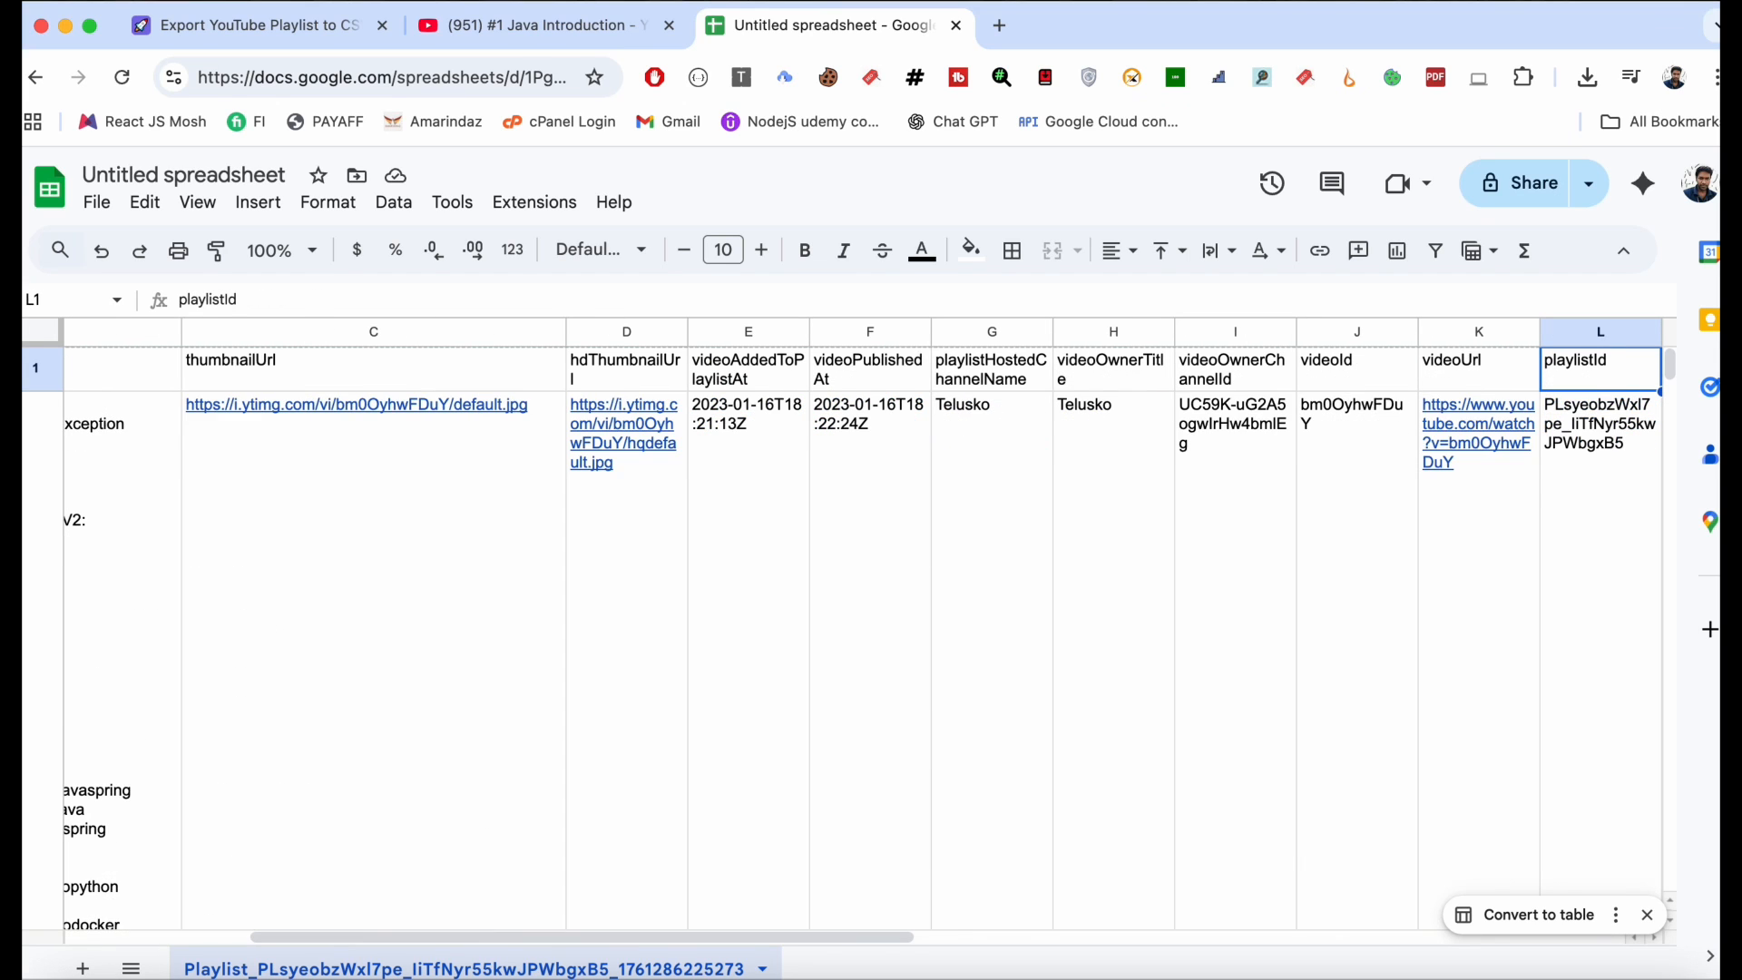
pyautogui.hscroll(3)
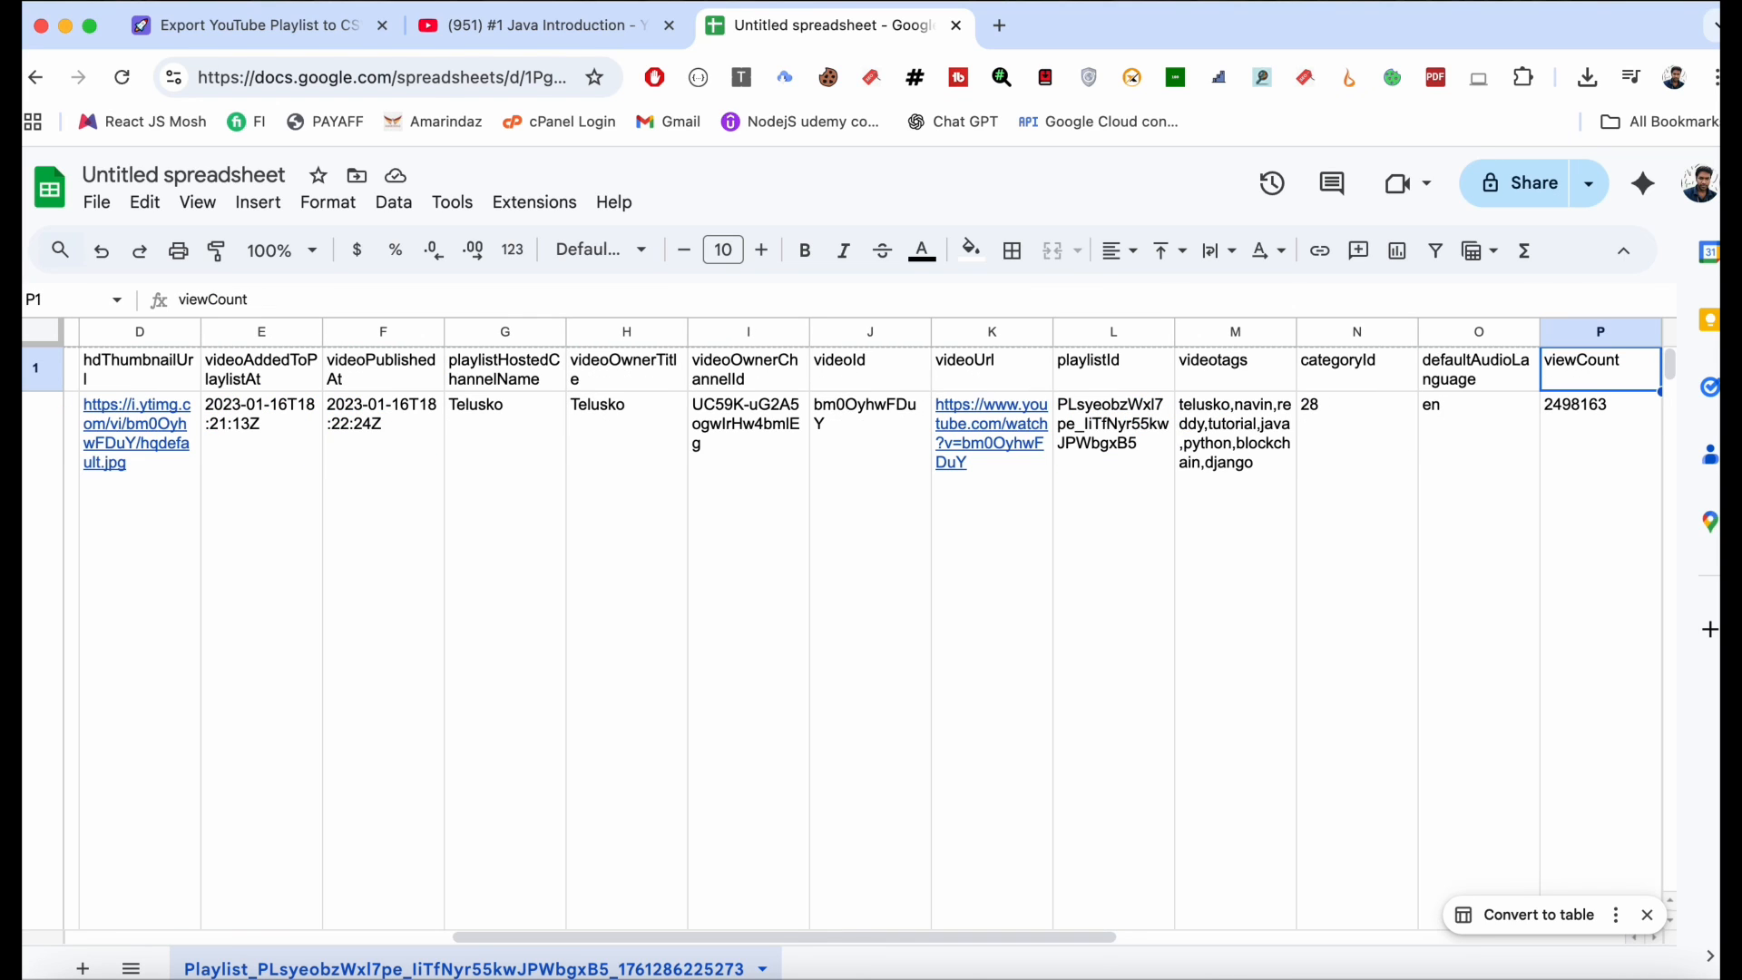
pyautogui.hscroll(3)
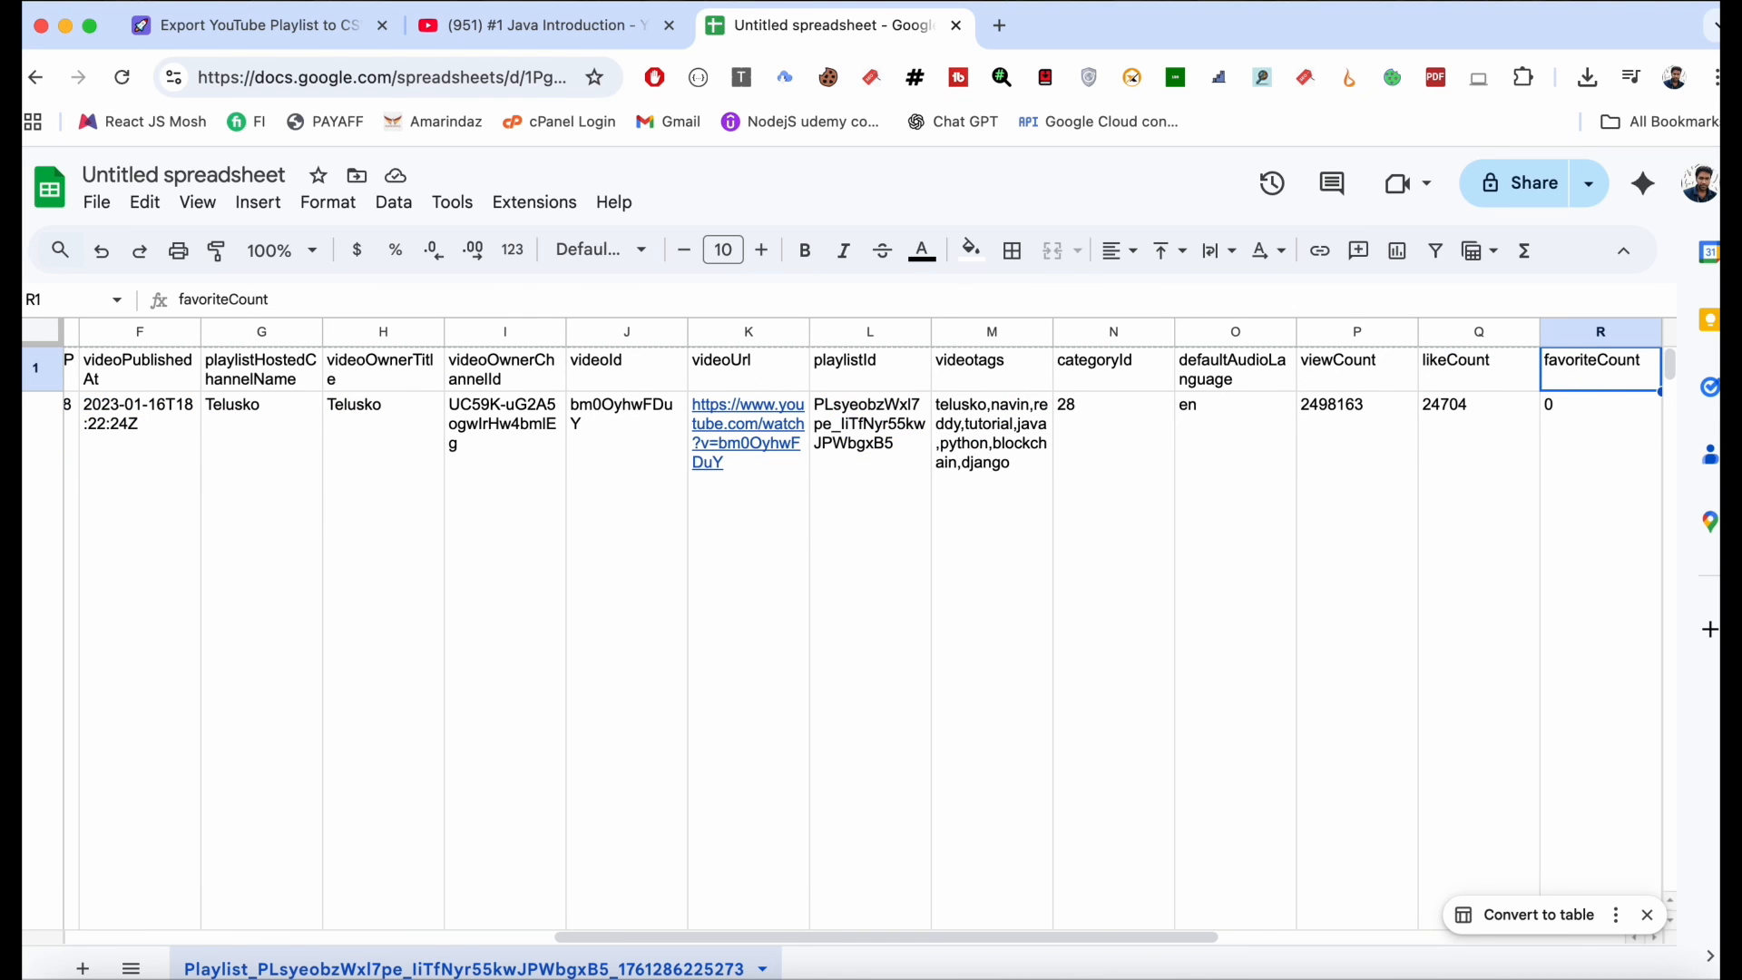
pyautogui.hscroll(3)
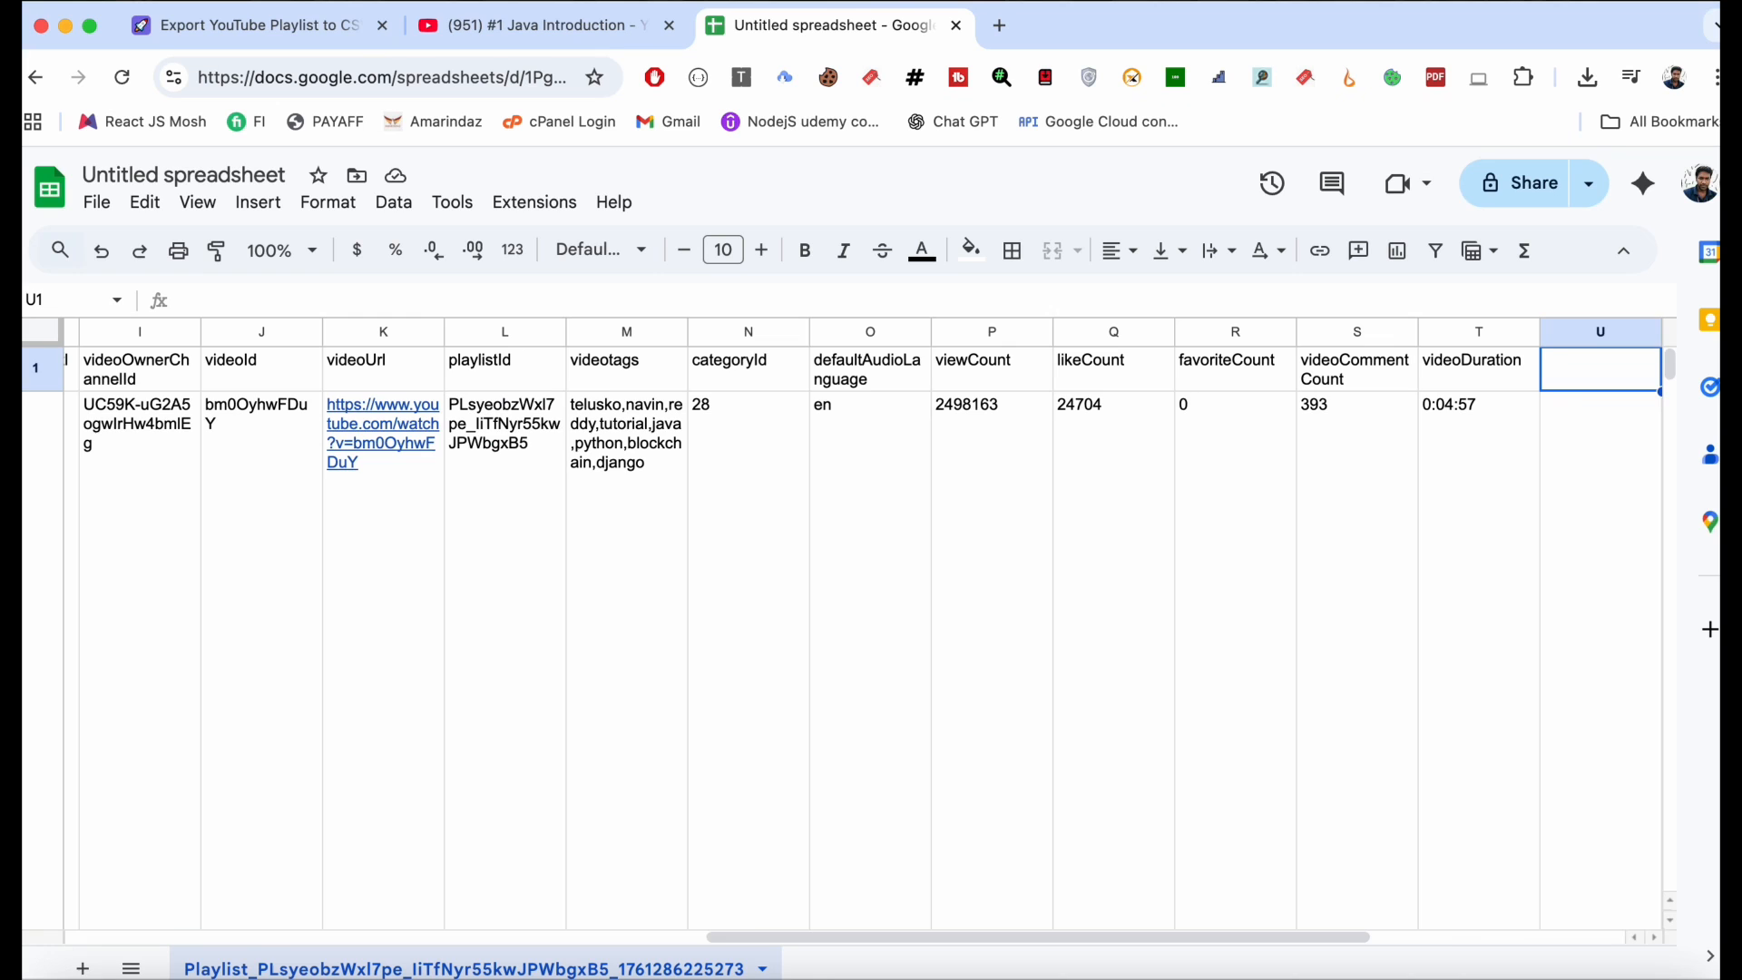
pyautogui.click(1356, 588)
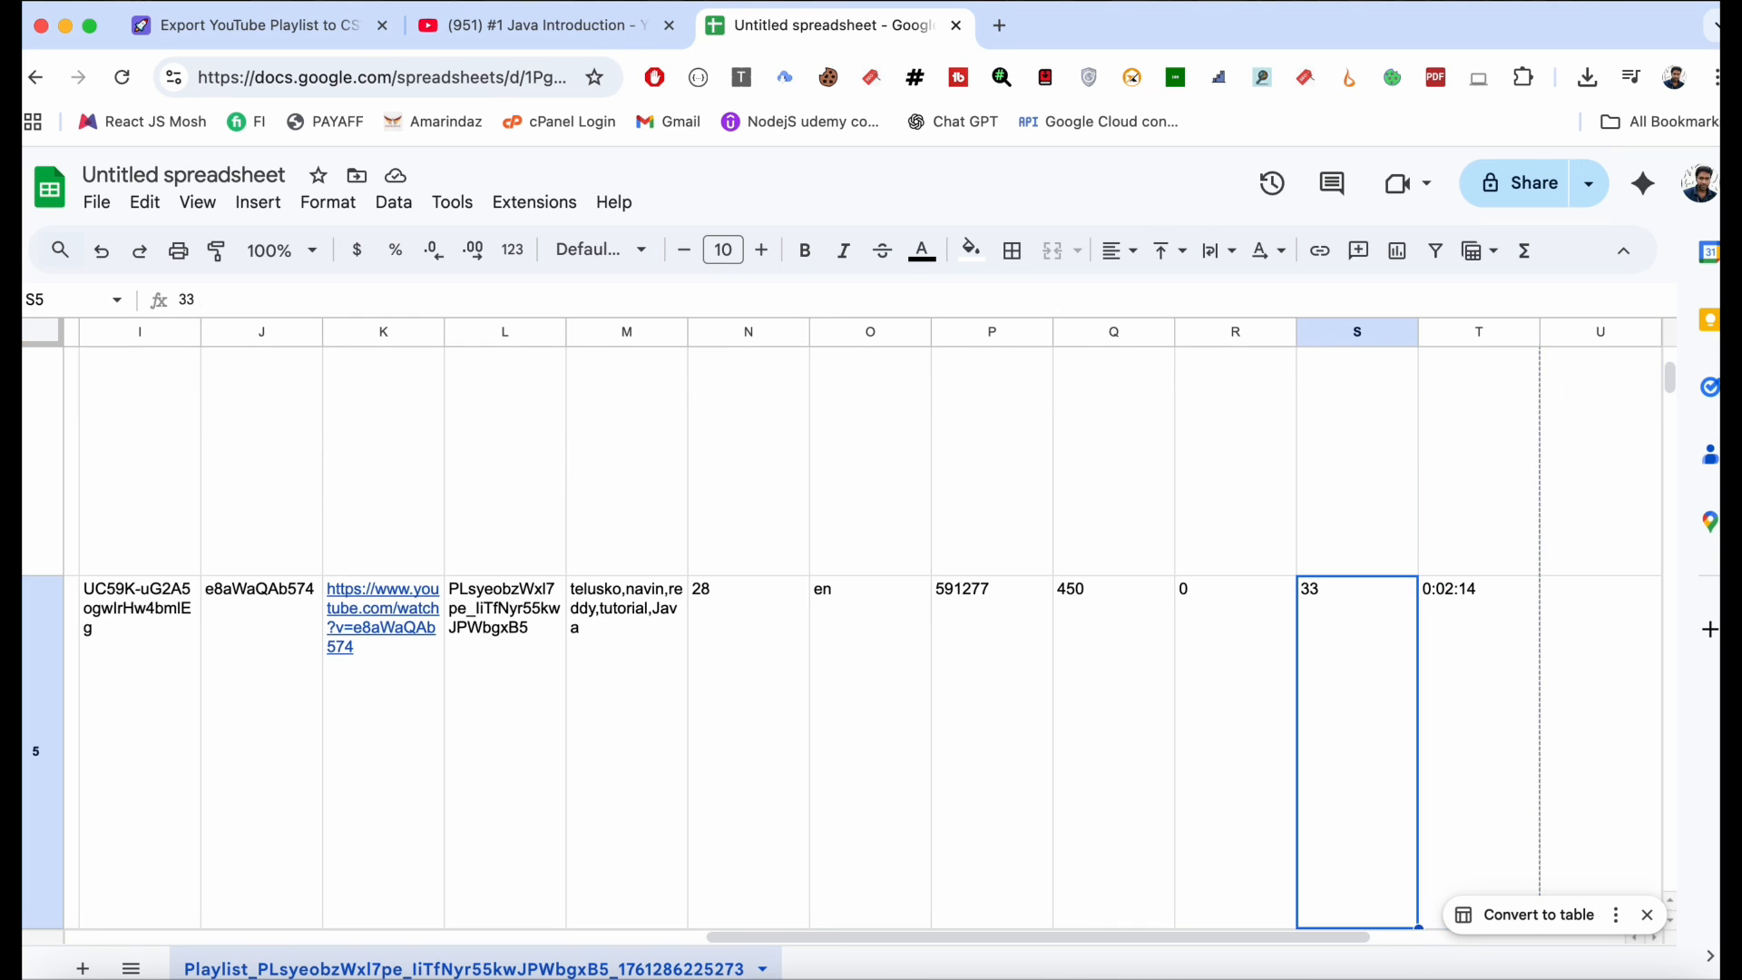
pyautogui.hscroll(-3)
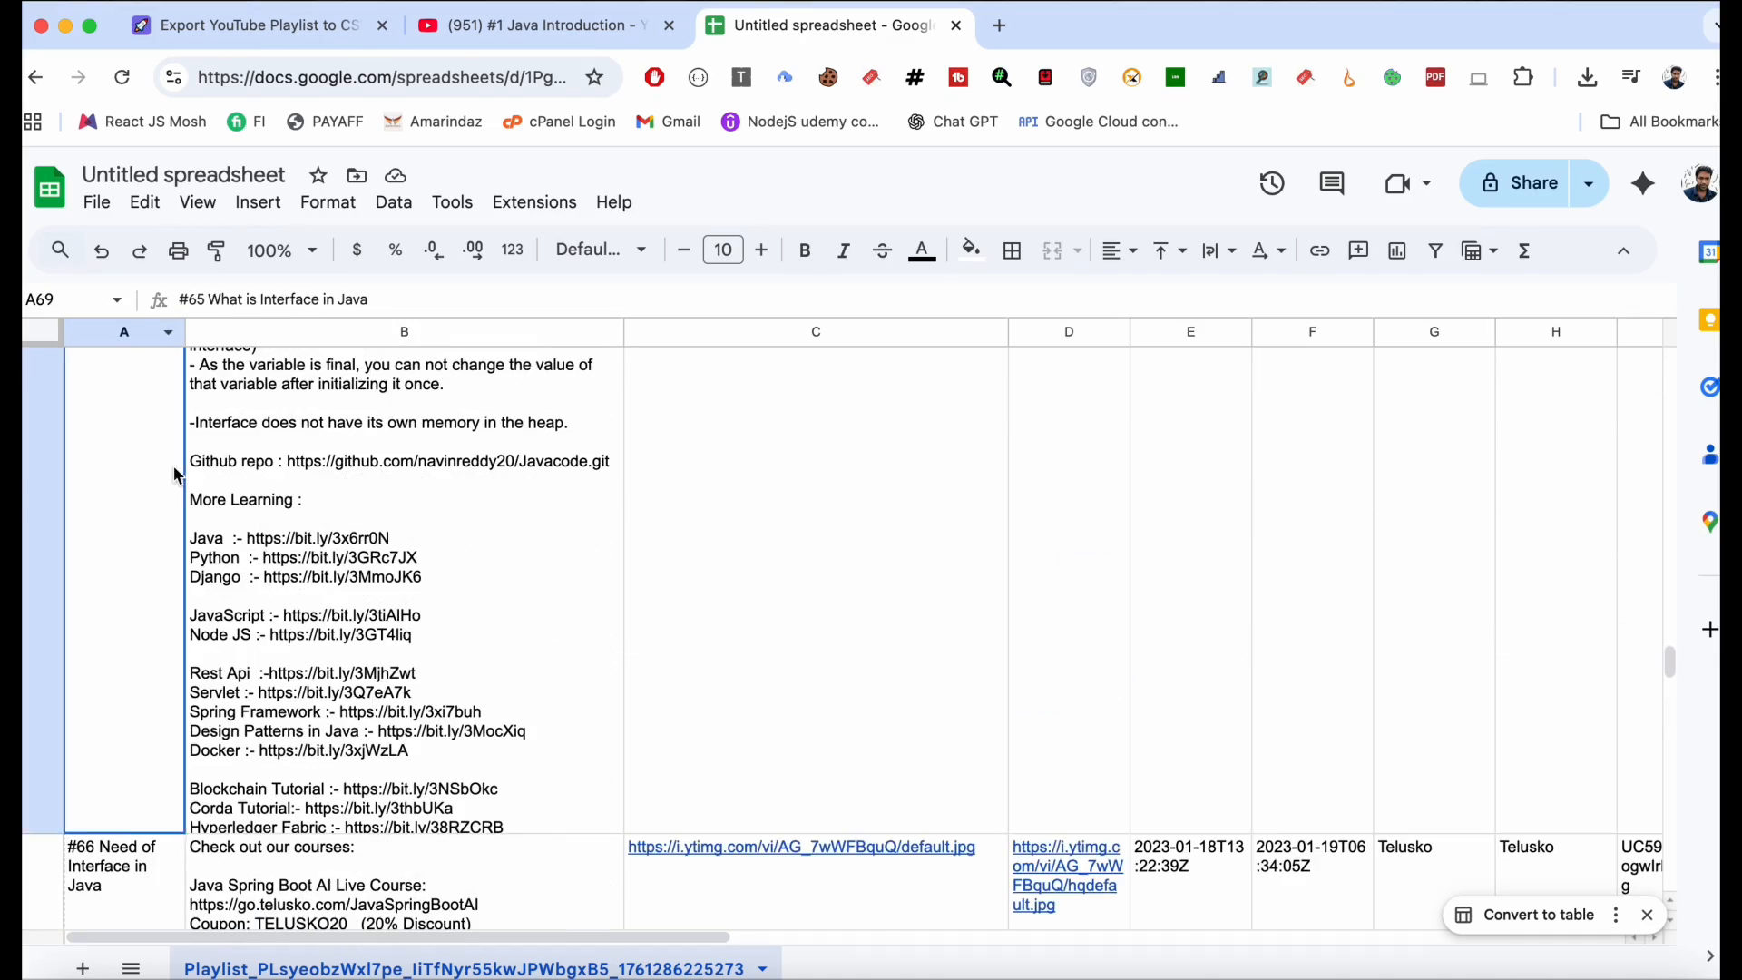
pyautogui.scroll(-3)
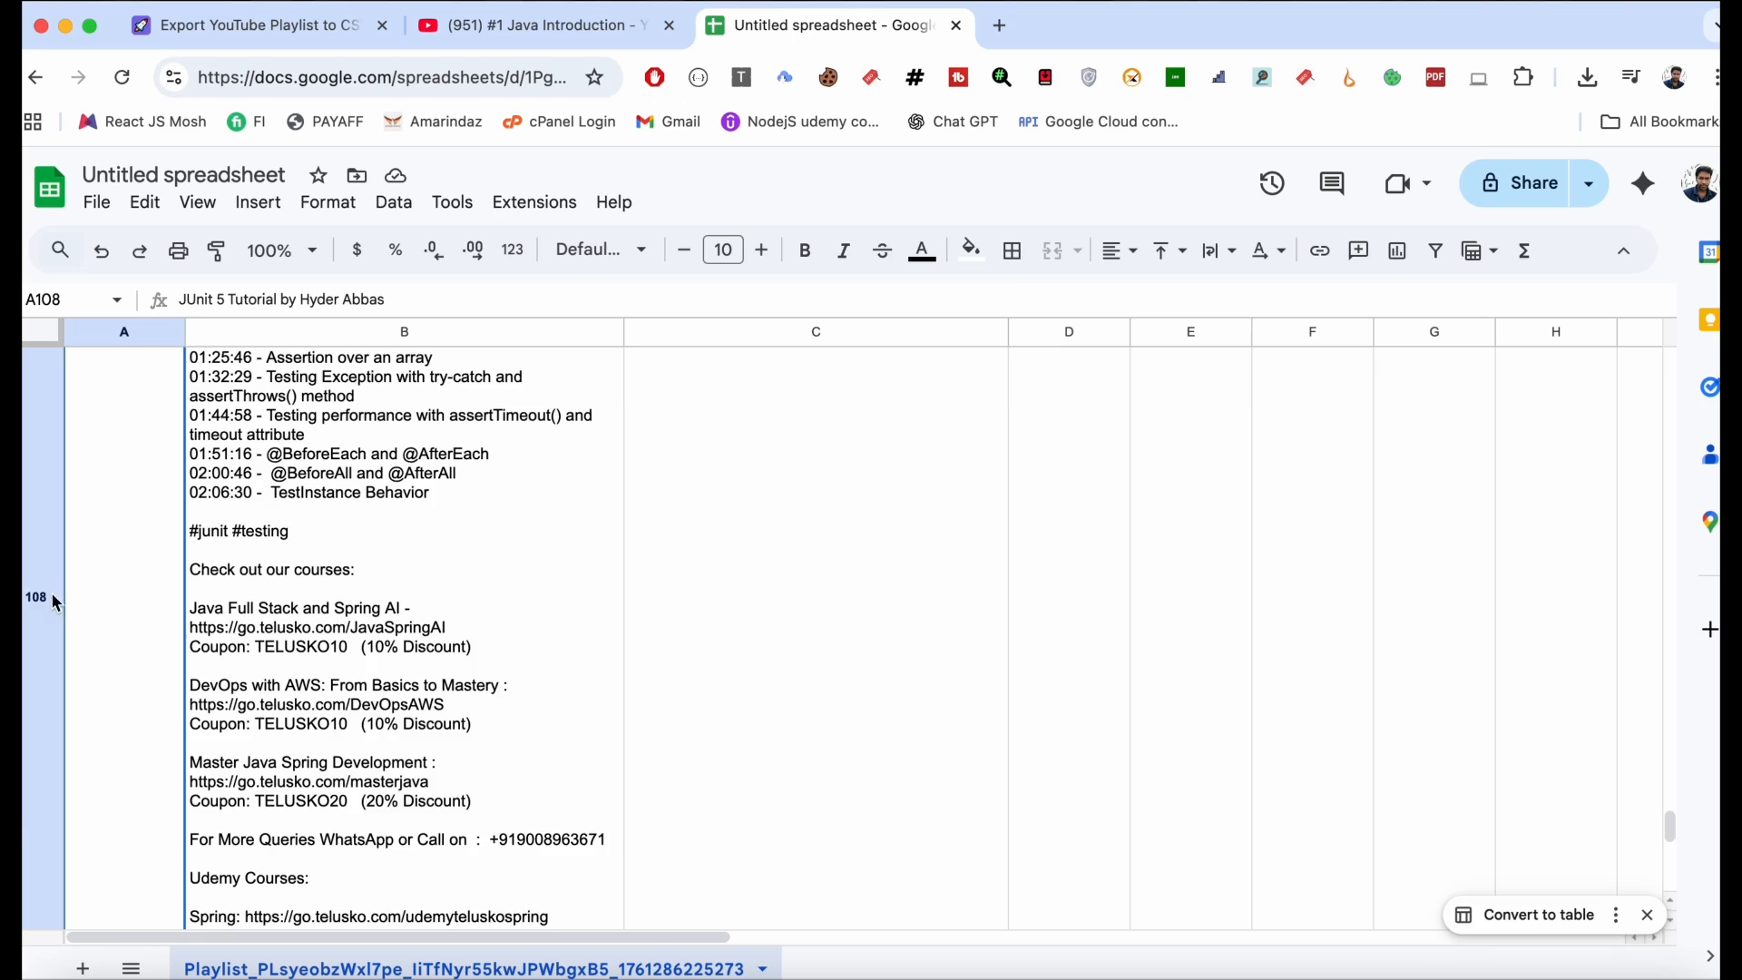